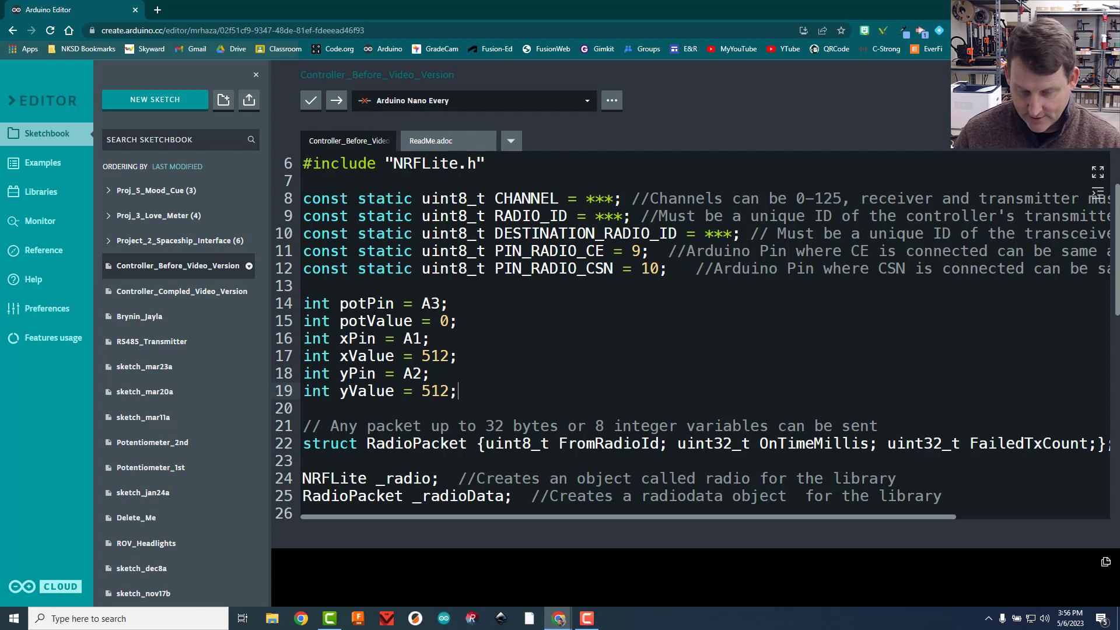
Declare int dataPacket[] = {512, 512, 0} on a new line after the yValue variable
key("Enter")
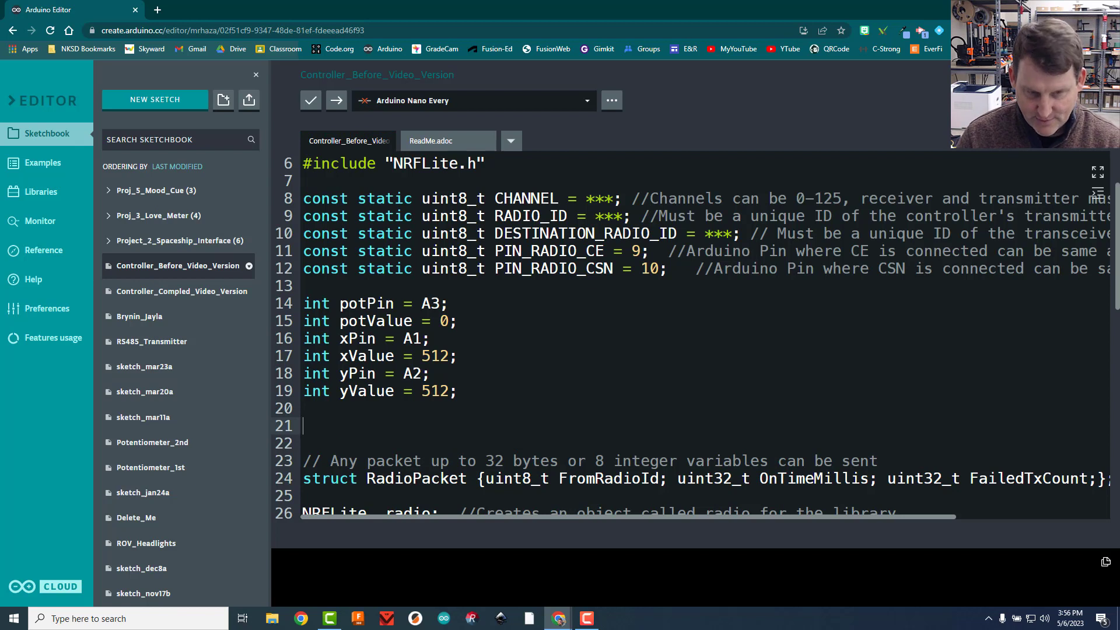
type("int")
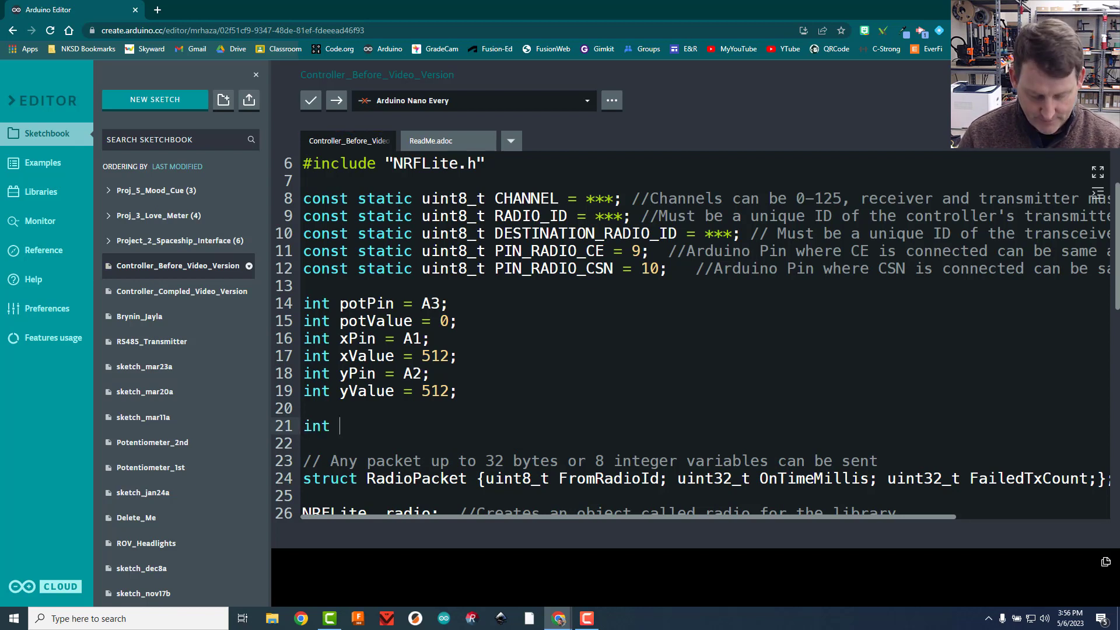
type("dataPac")
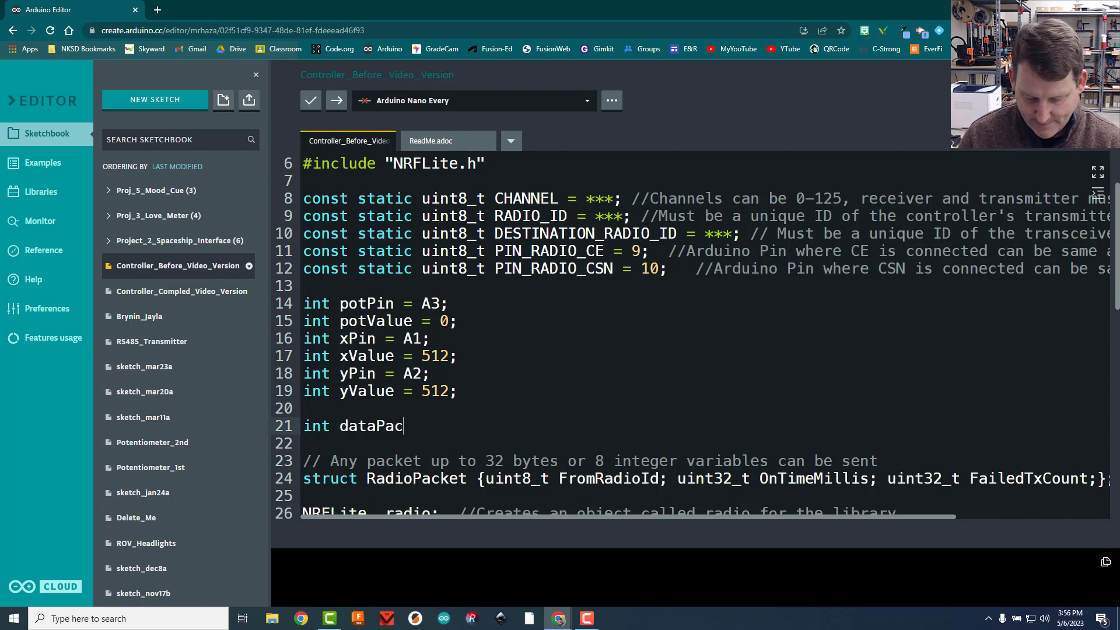
type("ket")
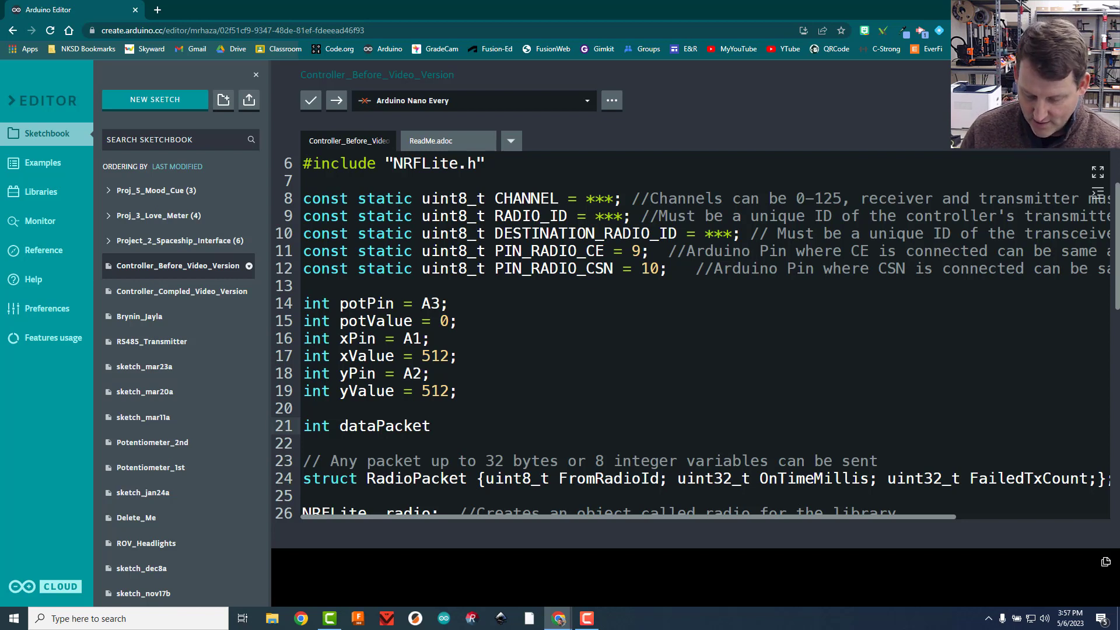
type("[] =")
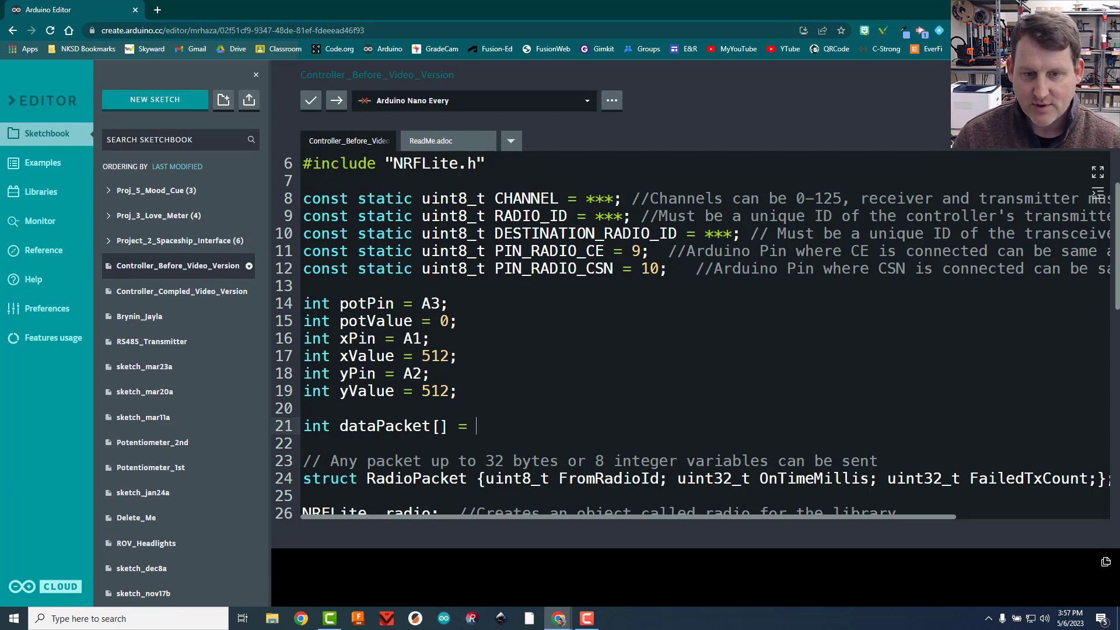
type("{")
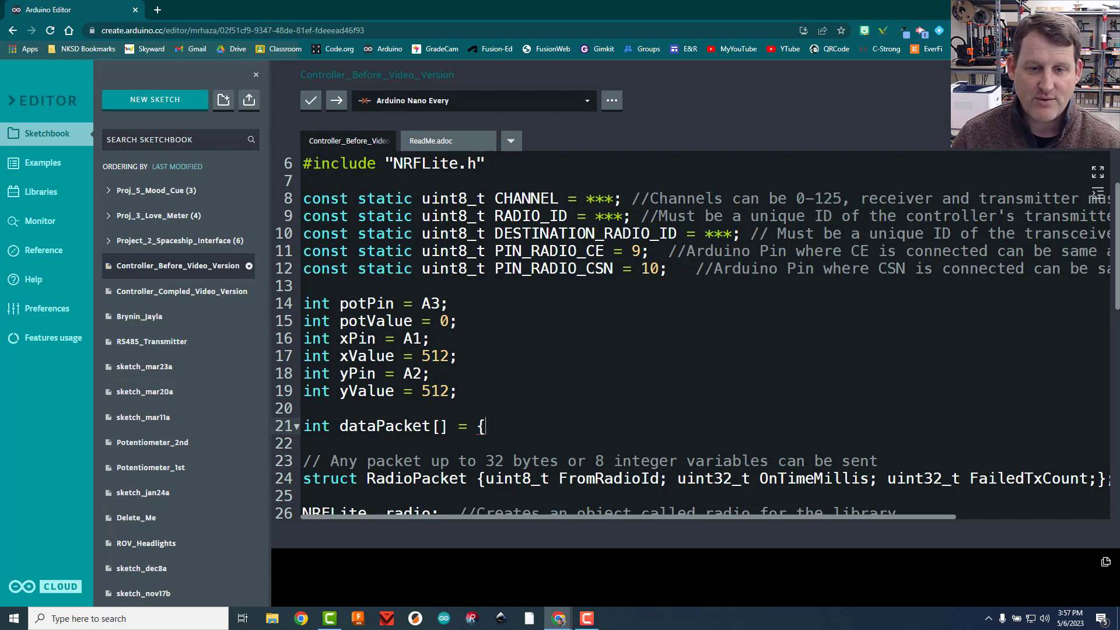
scroll("down", 3)
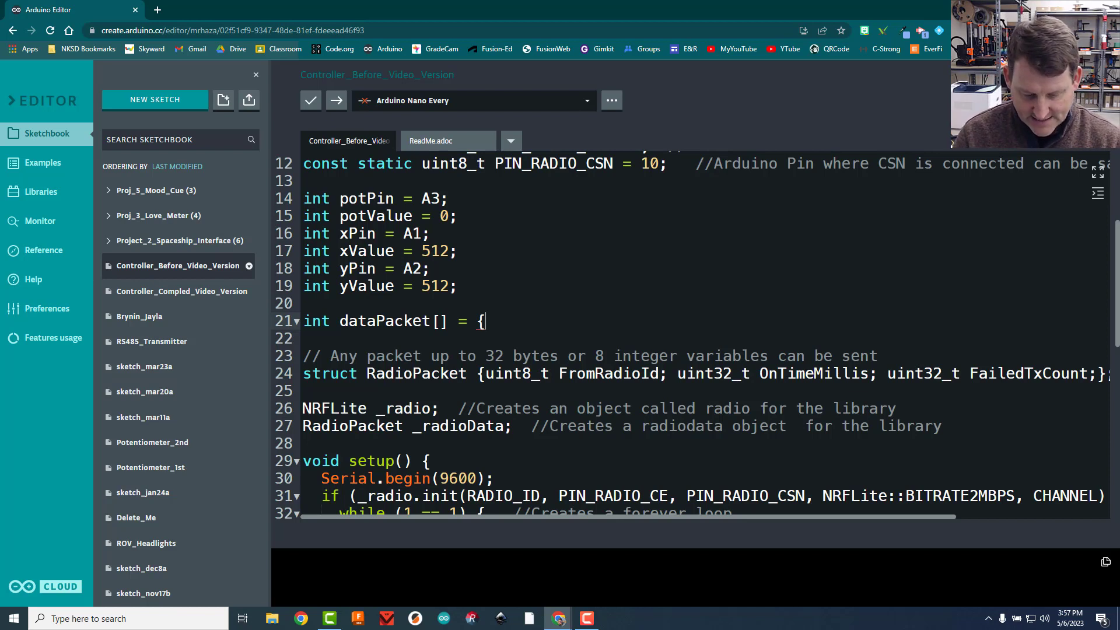
type("512,")
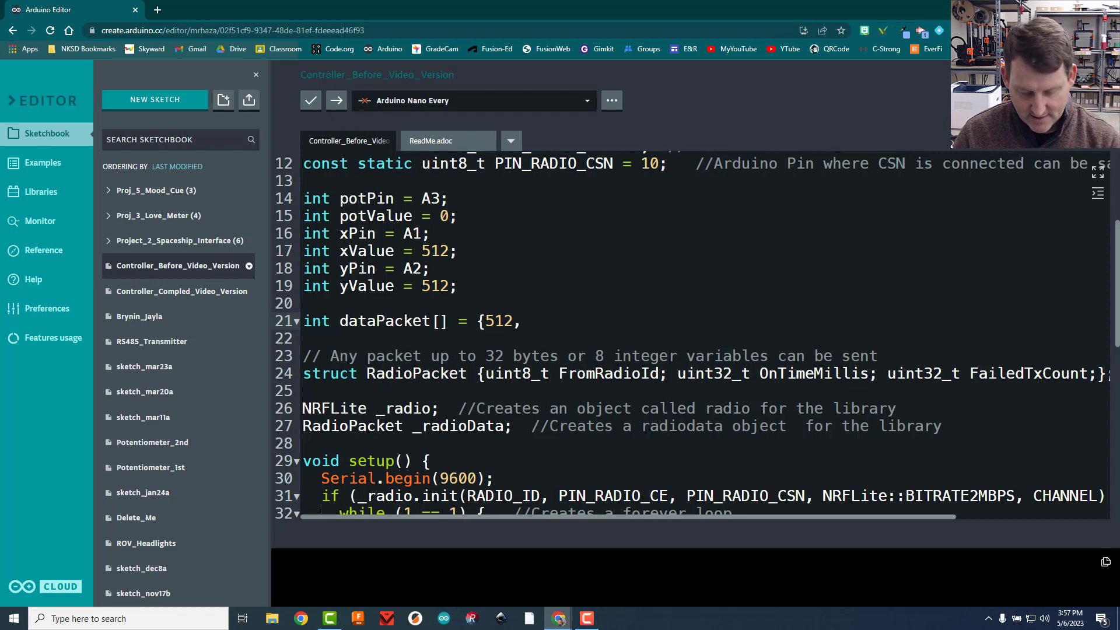
type("5")
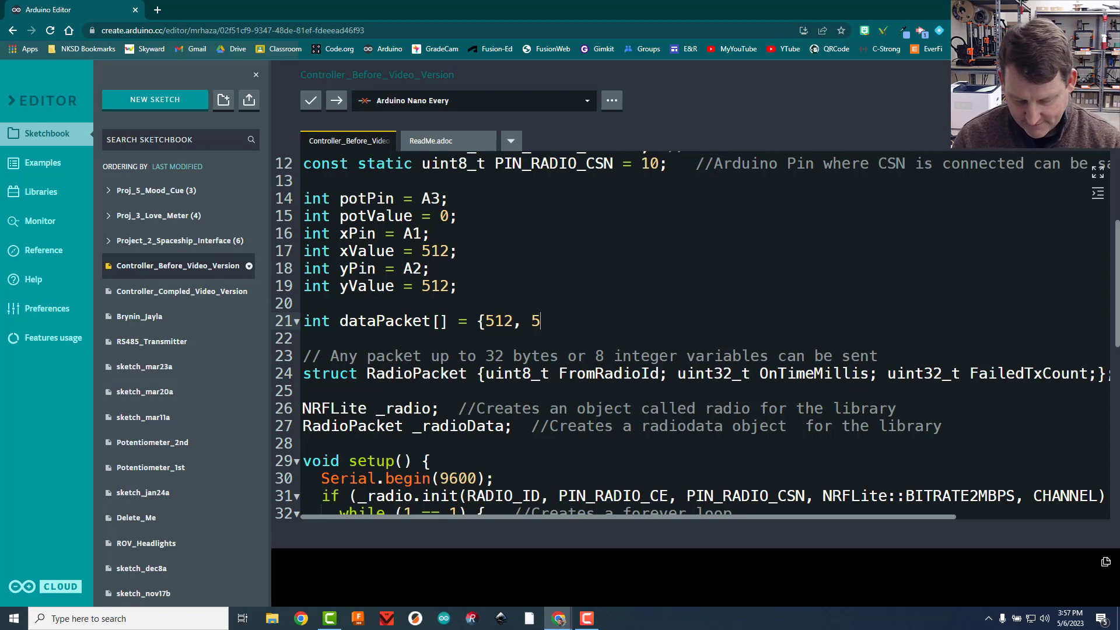
type("12,")
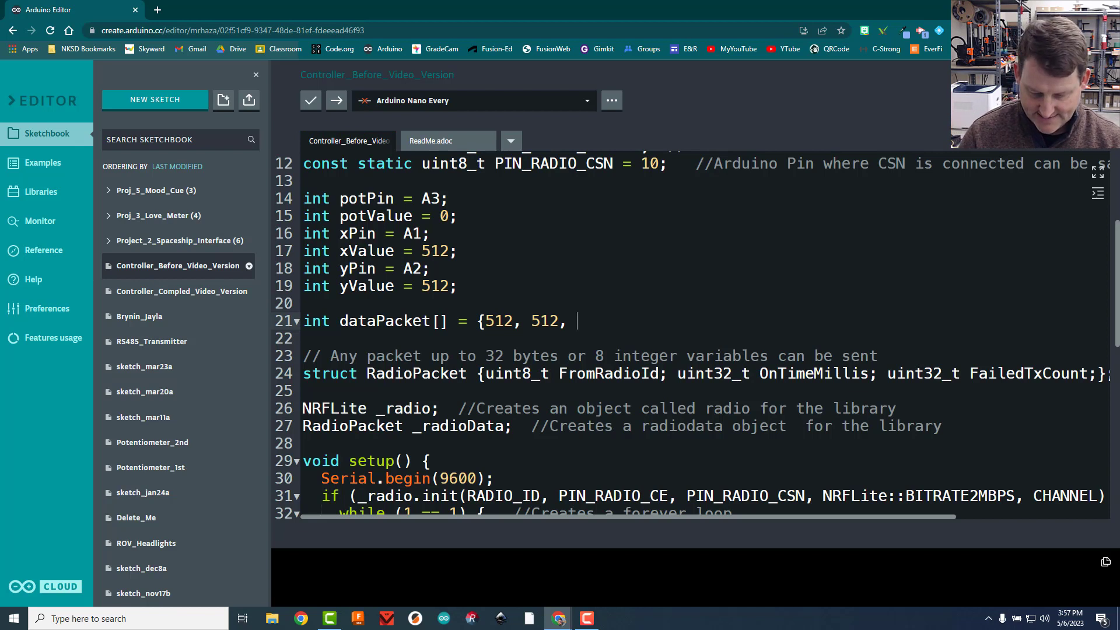
type("0};")
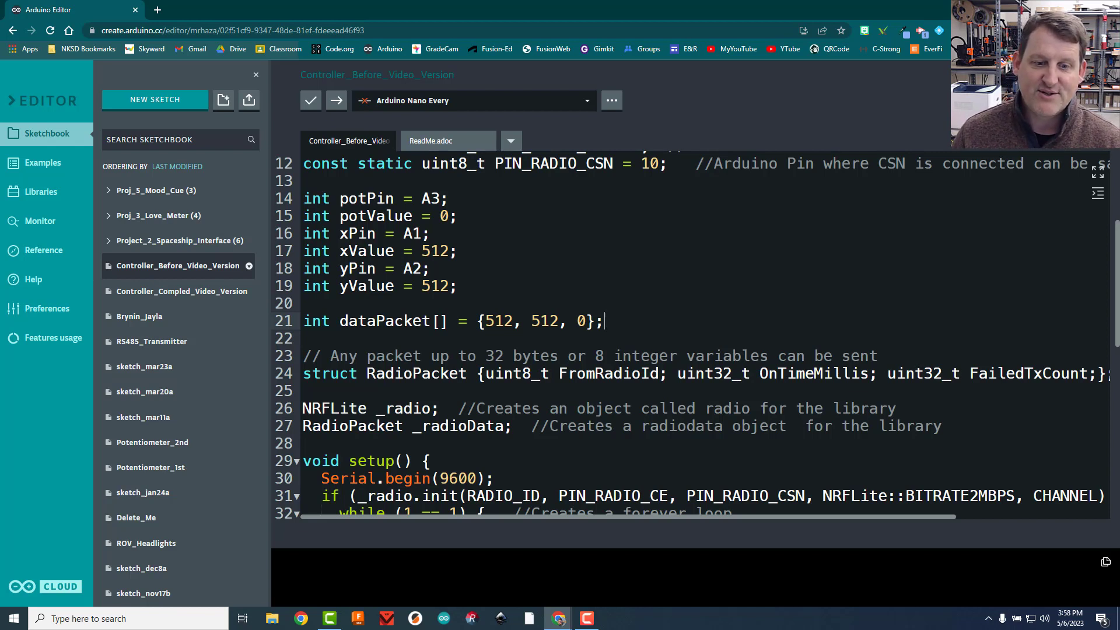
scroll("down", 3)
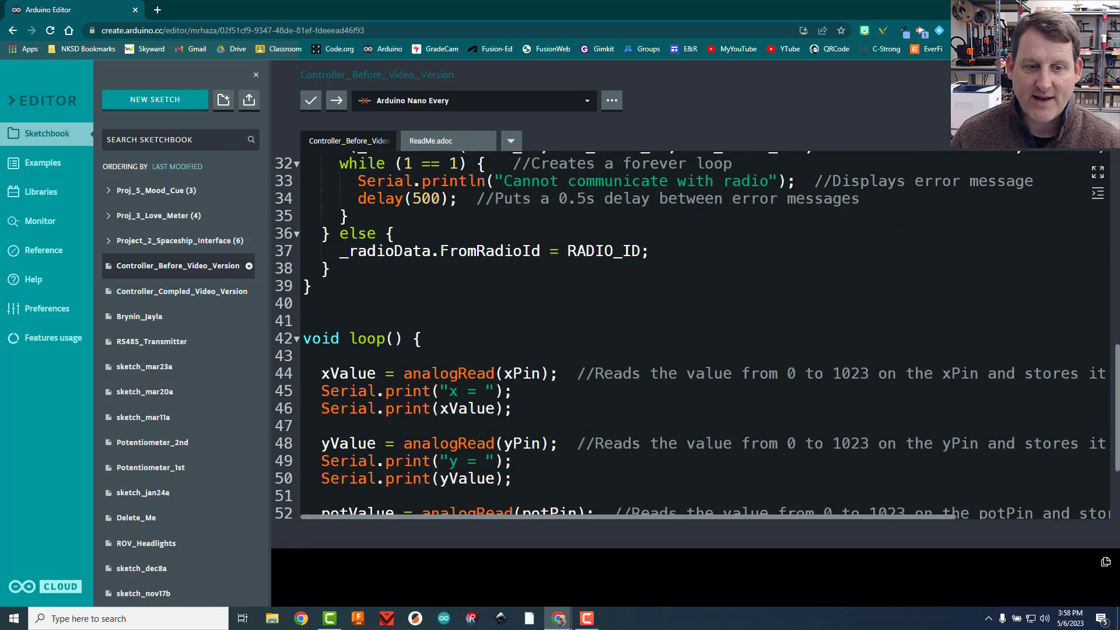
scroll("down", 3)
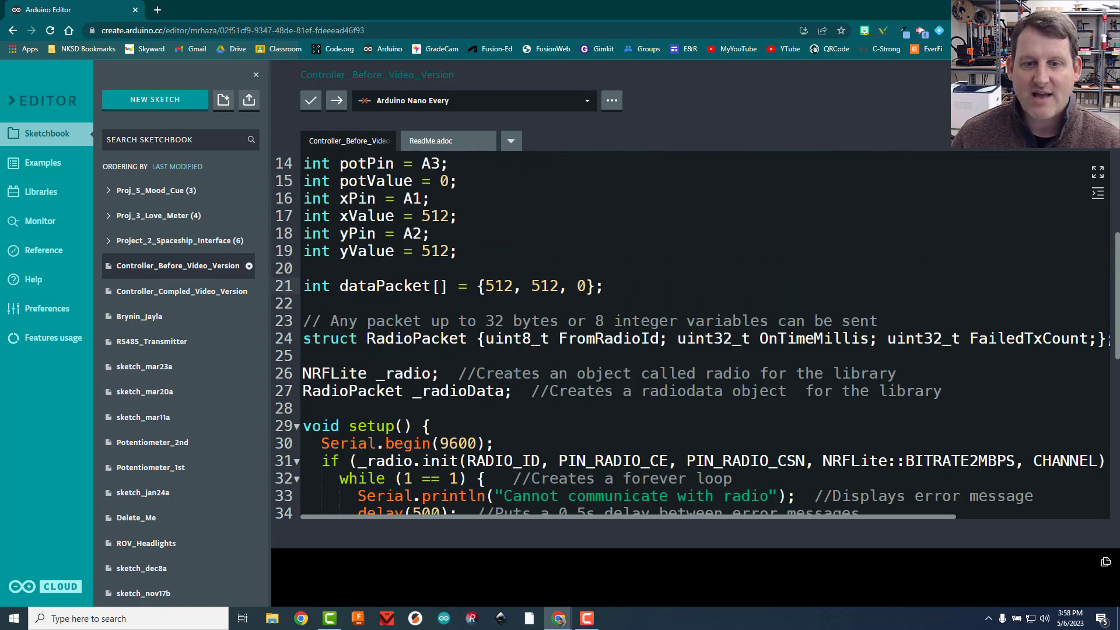
scroll("down", 3)
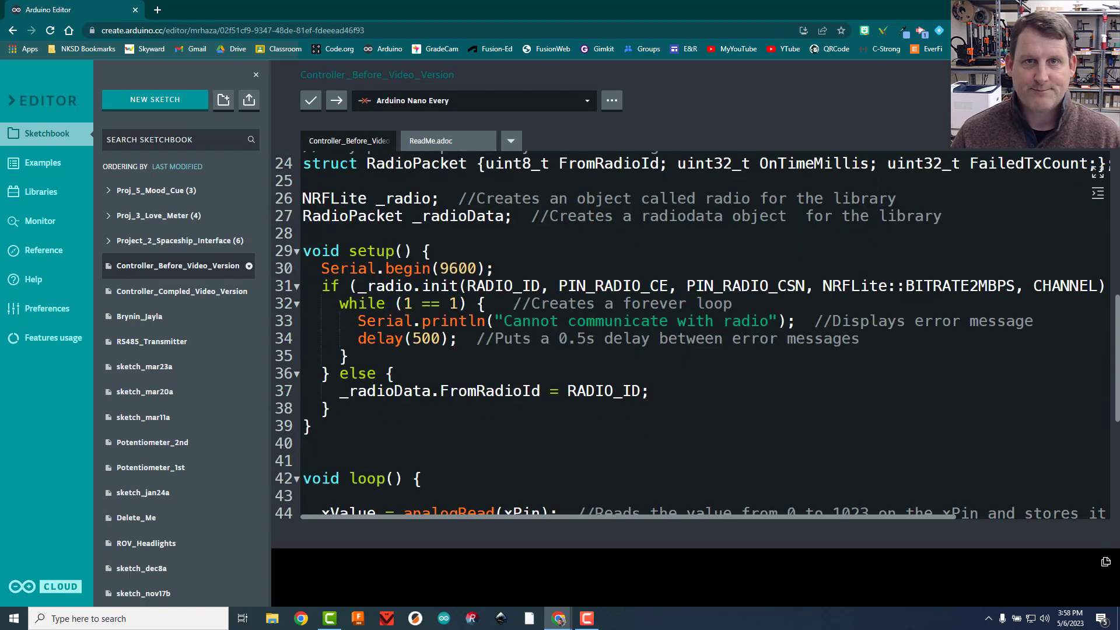
scroll("down", 3)
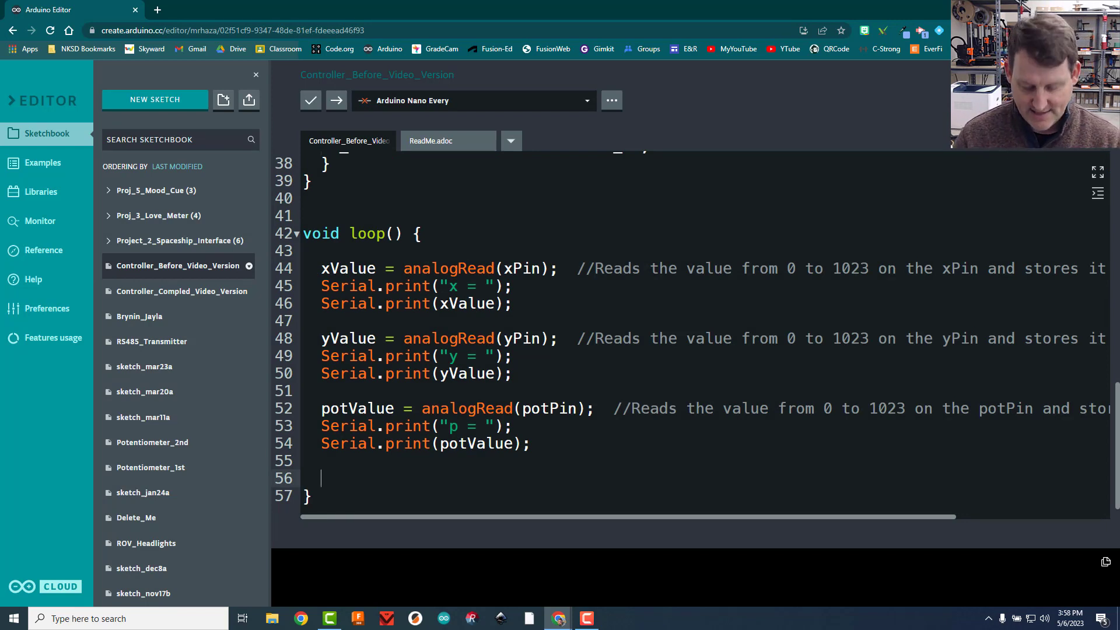
Begin a dataPacket[] statement at the end of loop(), dropping the stray equals sign
type("d")
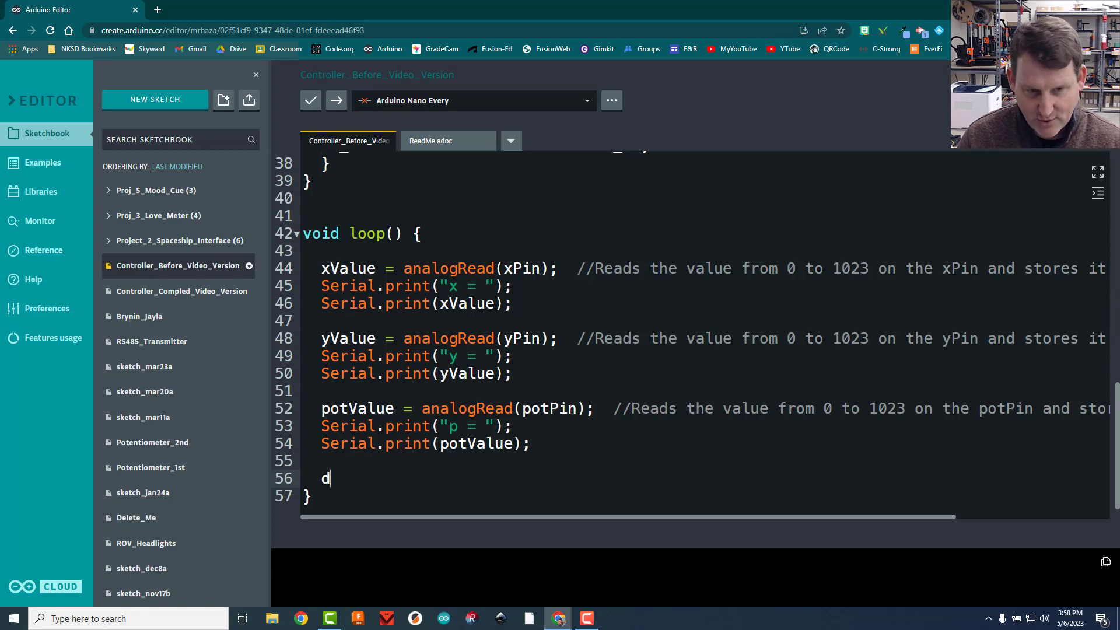
type("ataPack")
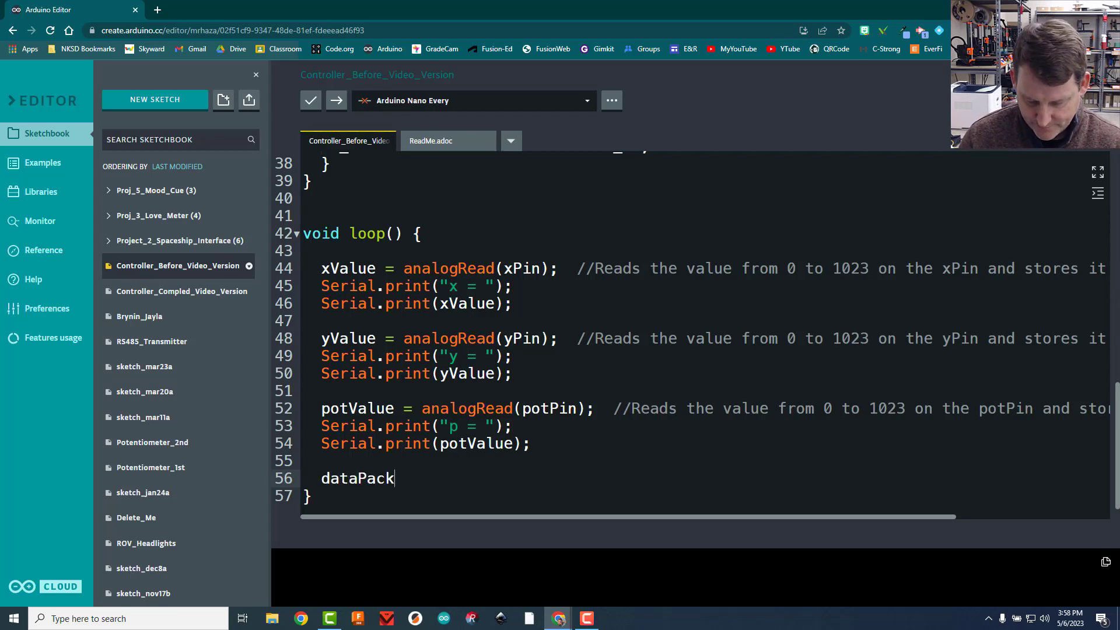
type("et =")
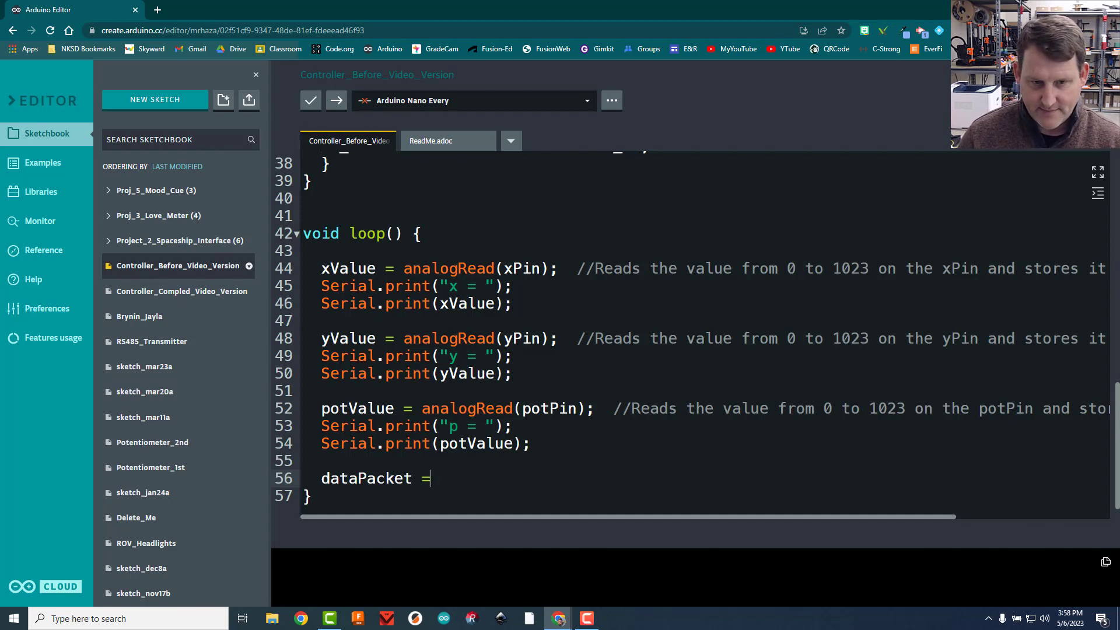
key("Backspace")
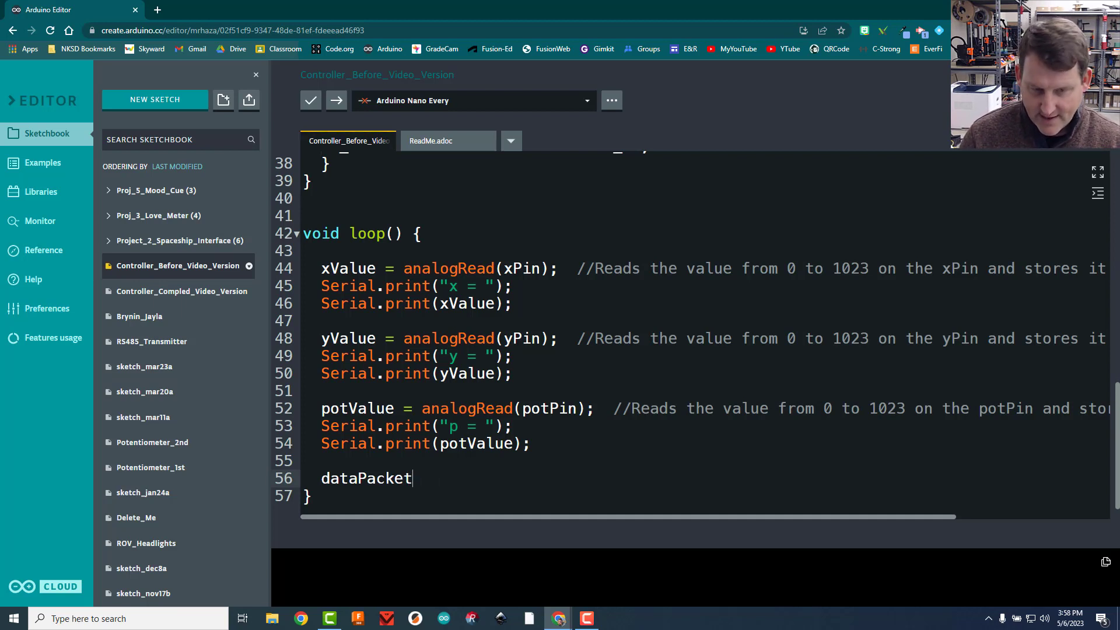
type("[] = {512, 512, 0};")
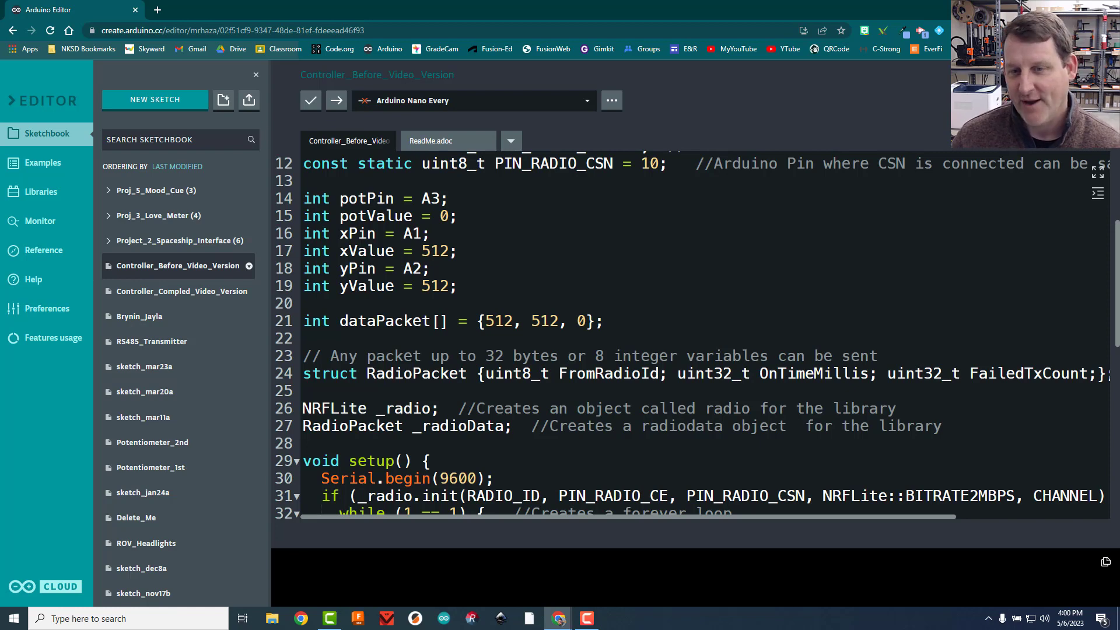
Complete the statement as dataPacket[0] = xValue; at the end of loop()
scroll("down", 3)
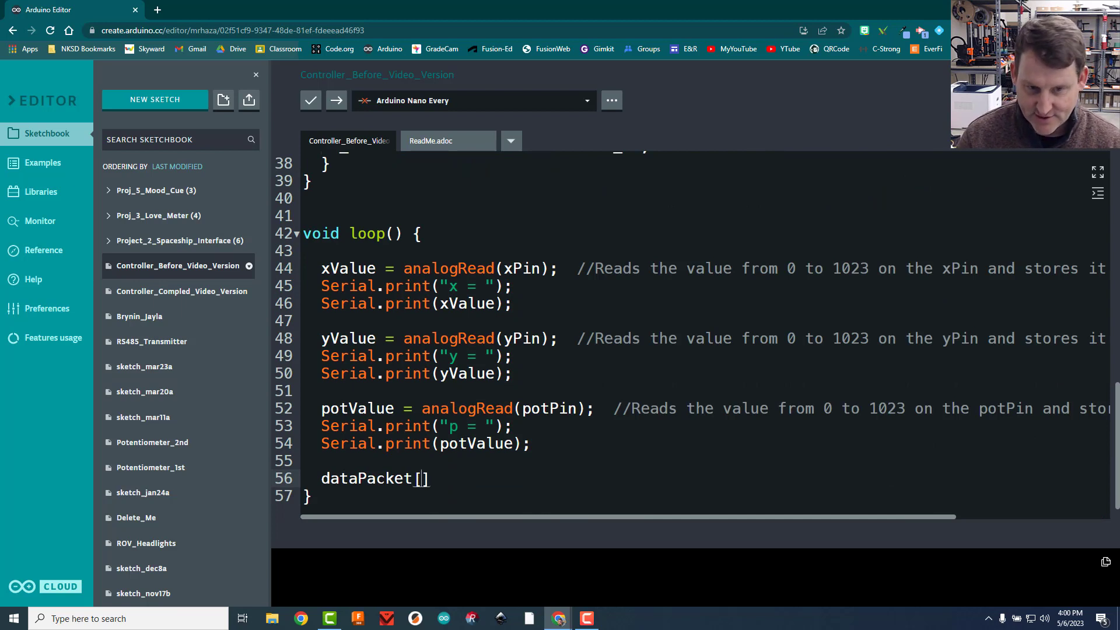
type("0")
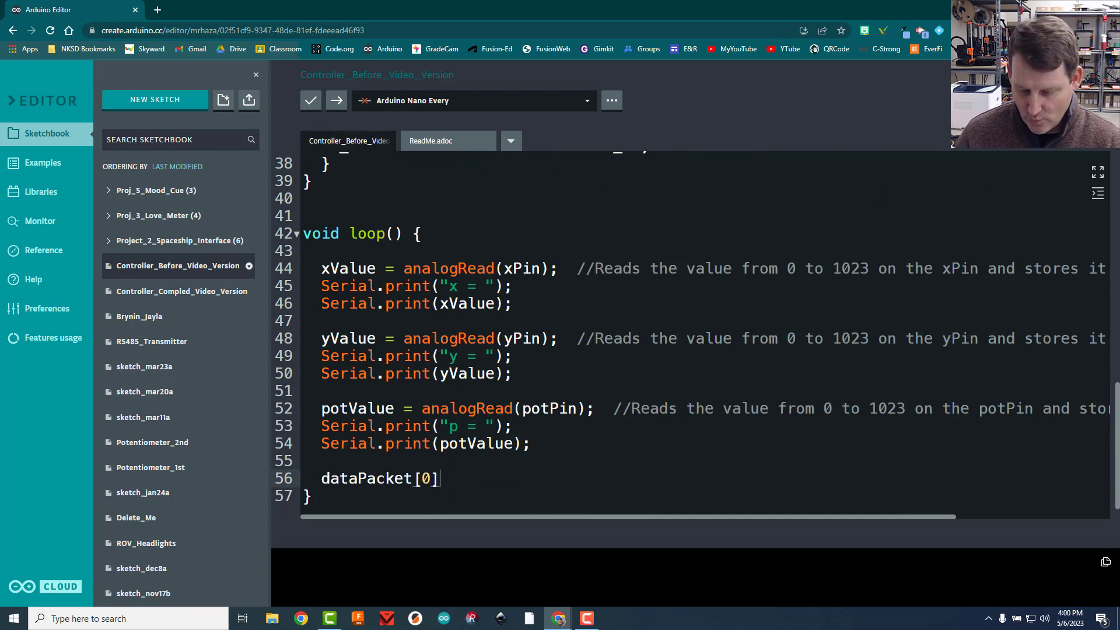
type("=")
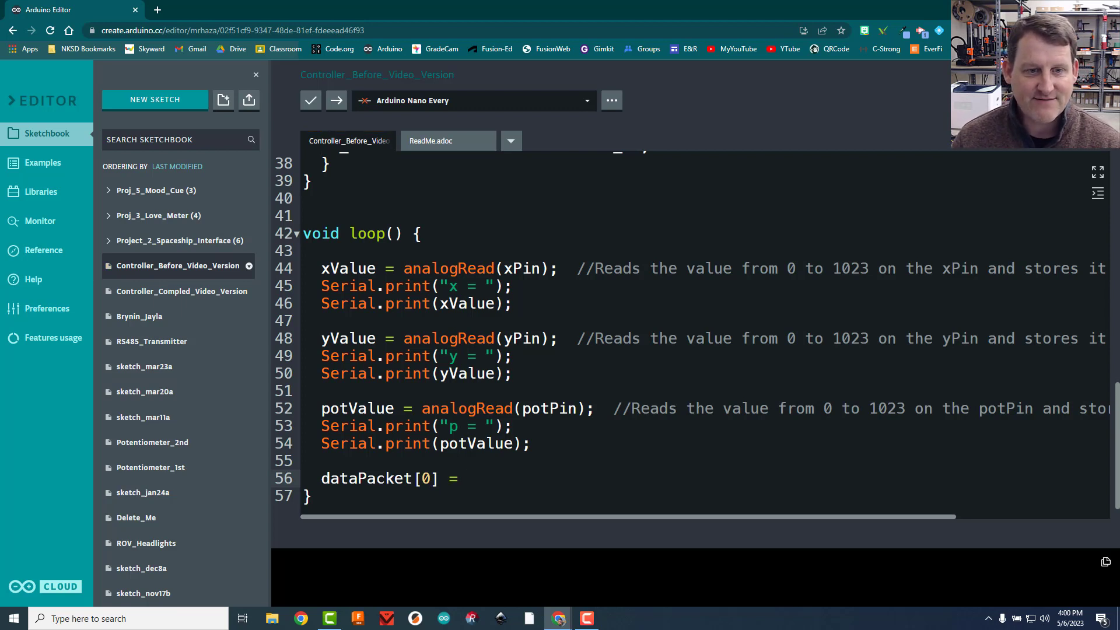
double_click(347, 268)
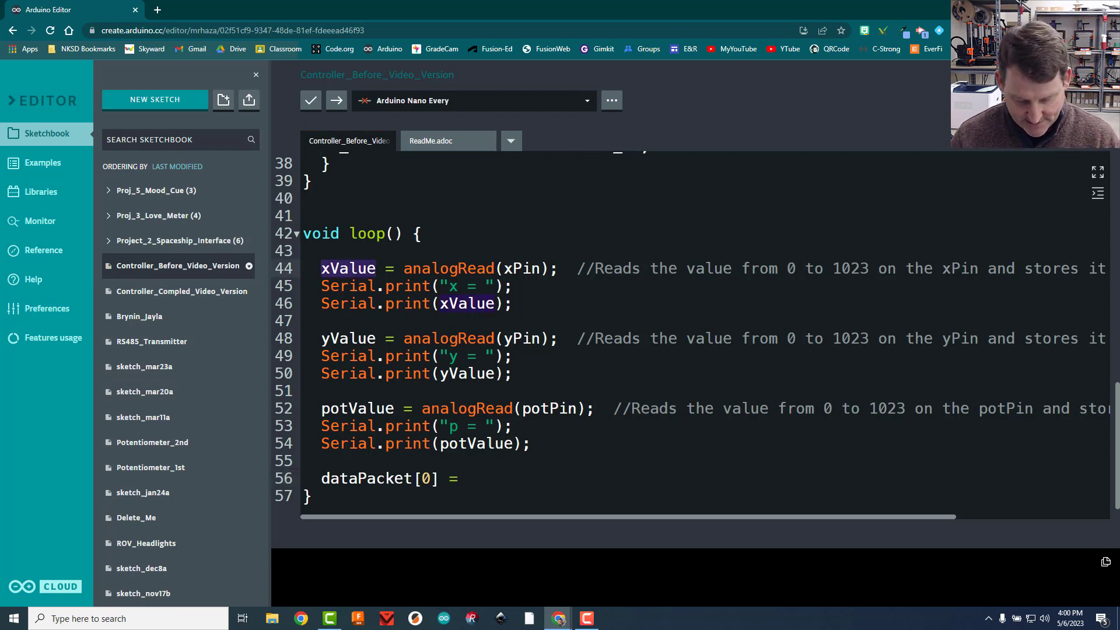
type("xValue")
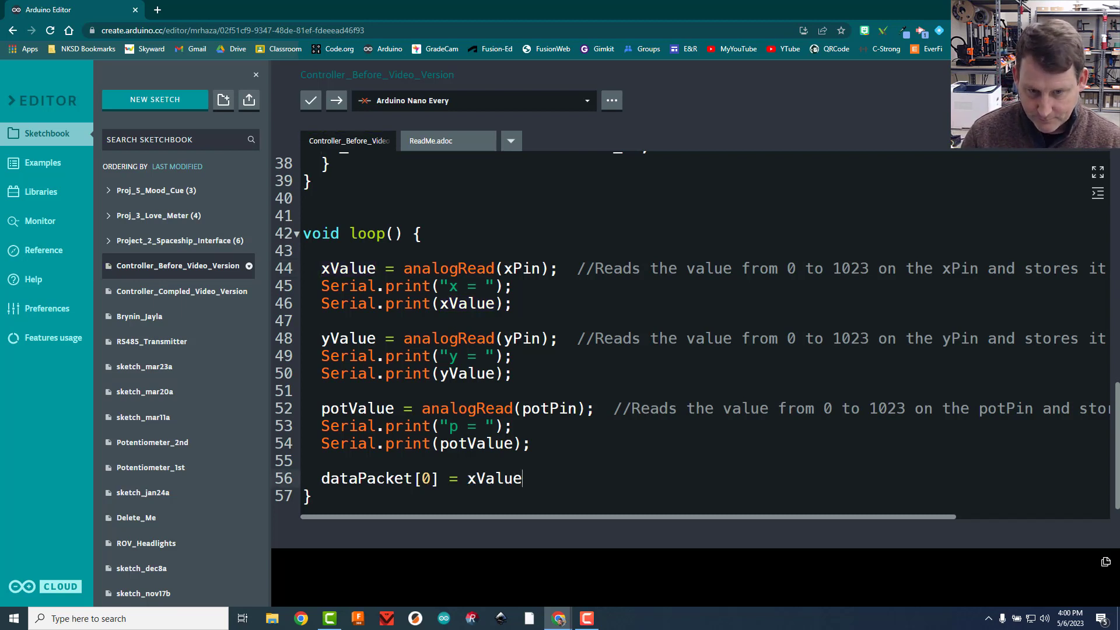
type(";")
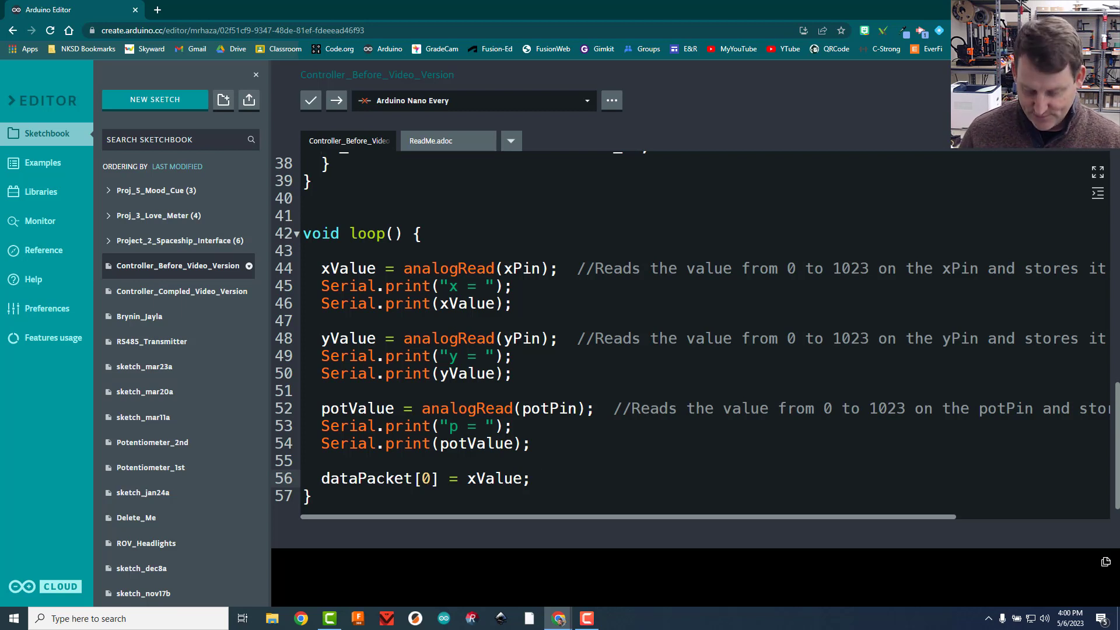
Comment it as storing the number in xValue into the first position of dataPacket
type("//")
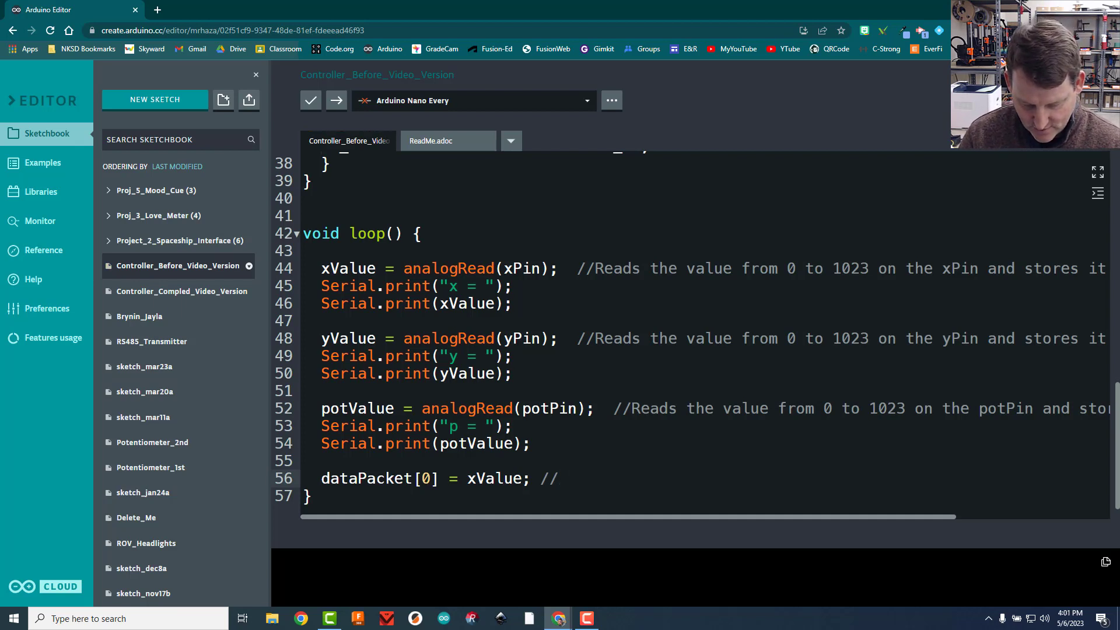
type("Stores t he")
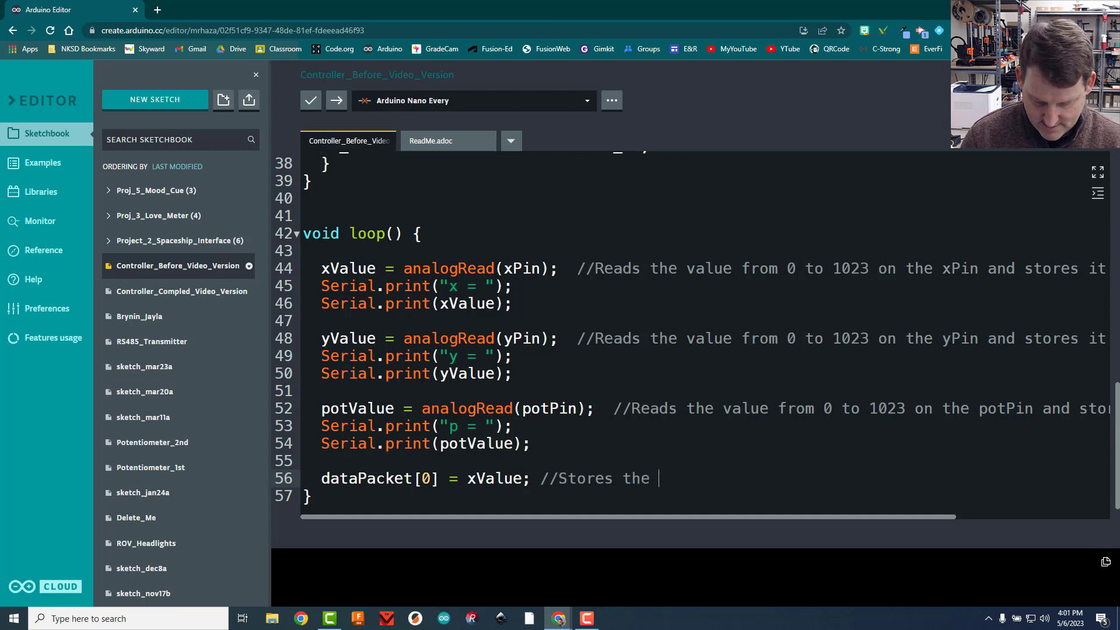
type("number in xValue on")
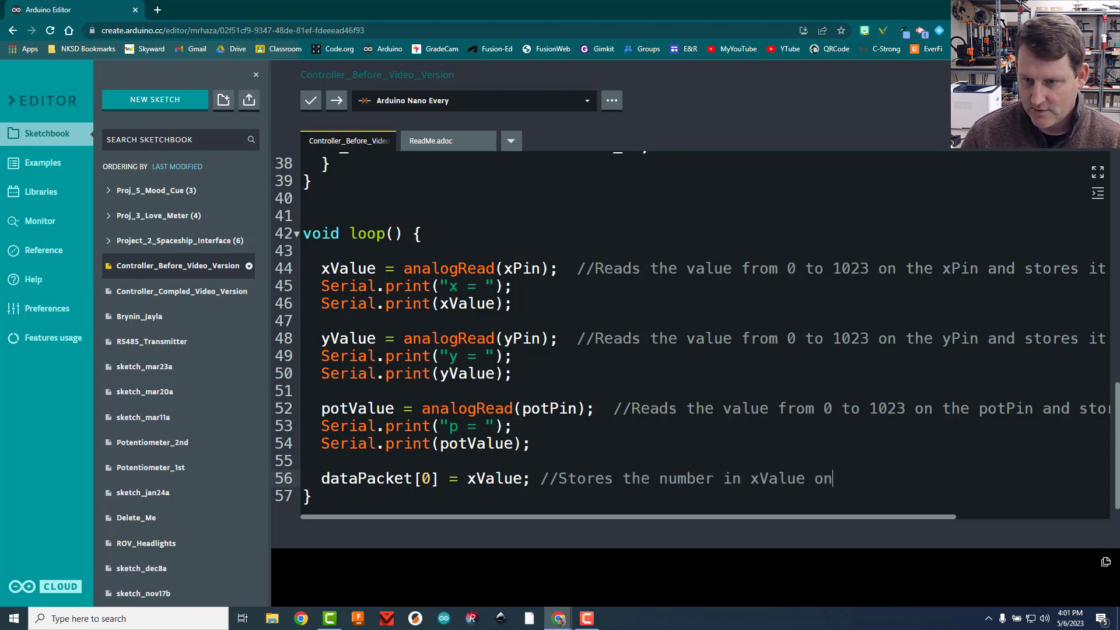
type("into the fi")
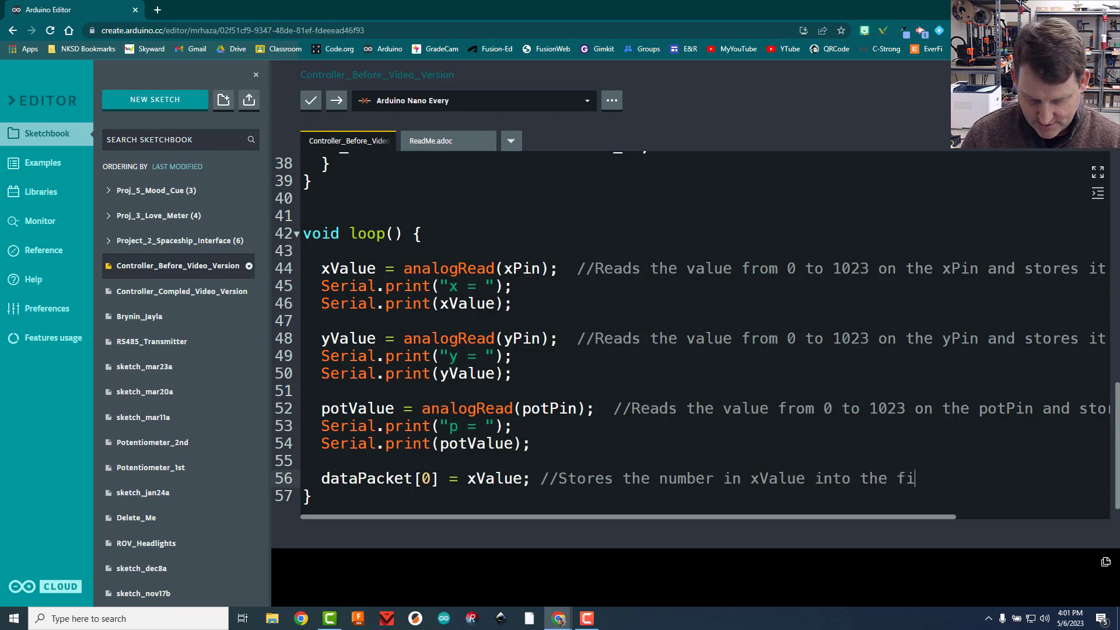
type("rst")
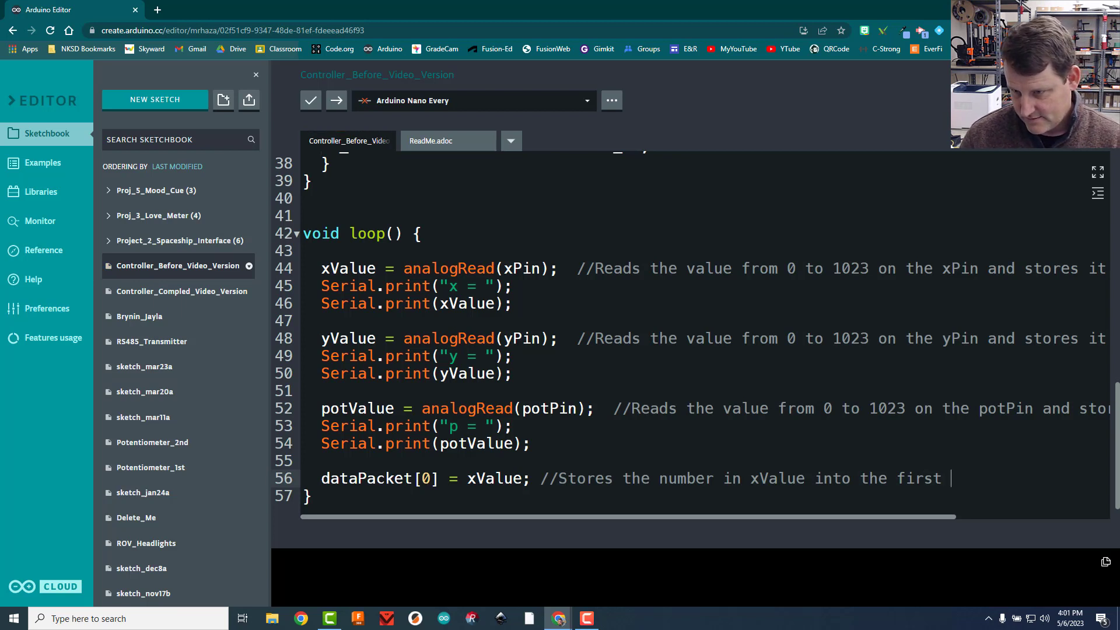
type("po")
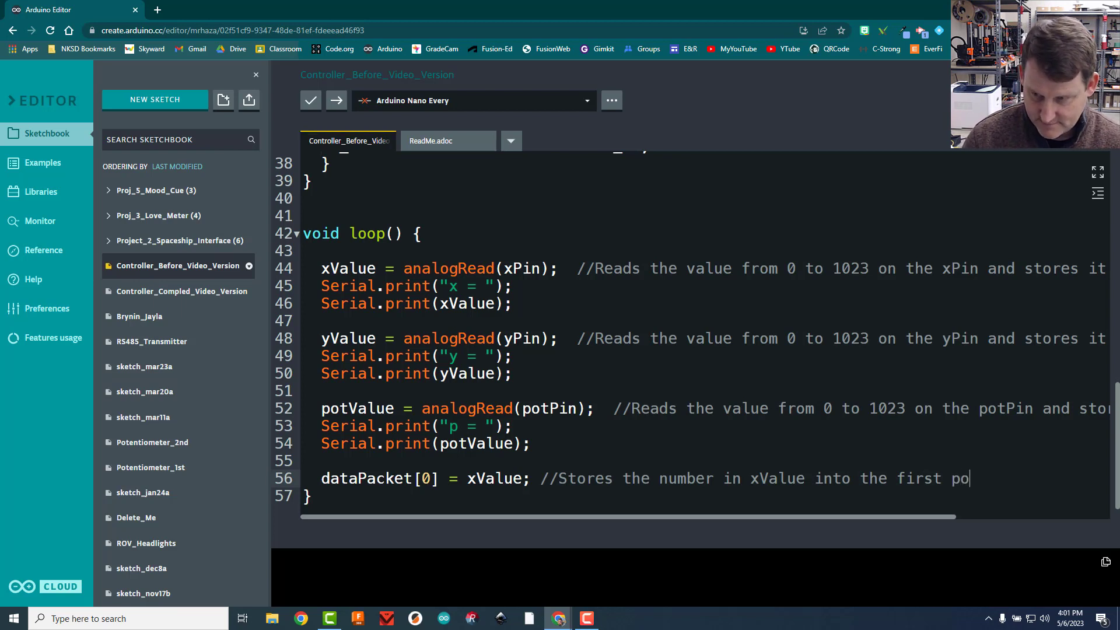
type("sition of dataPacket")
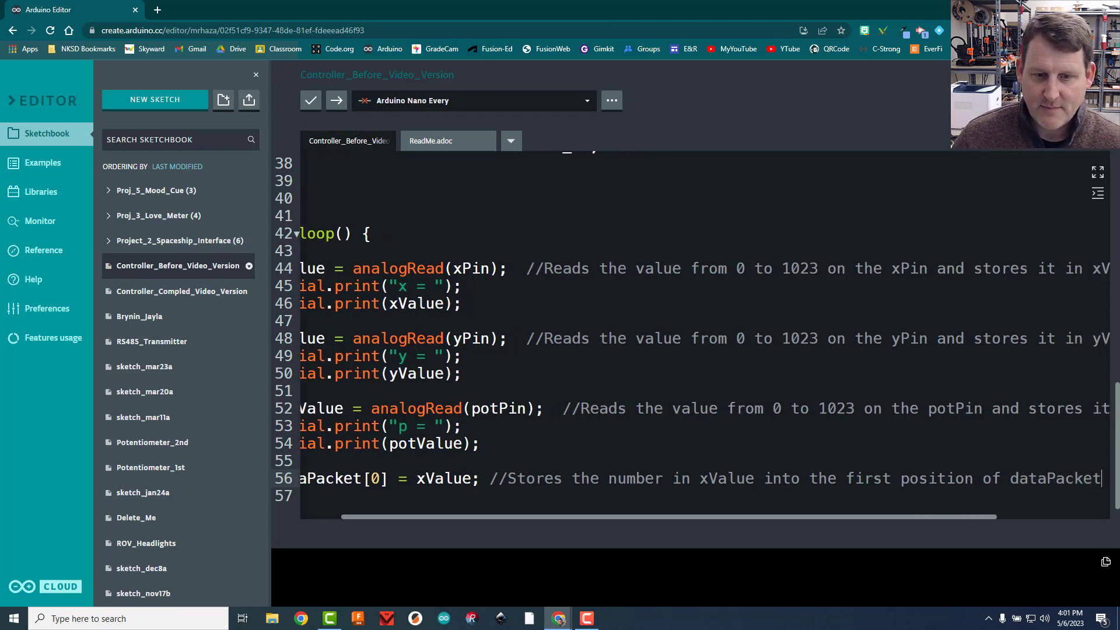
Add dataPacket[1] = yValue and dataPacket[2] = potValue with second and third position comments
left_click(256, 74)
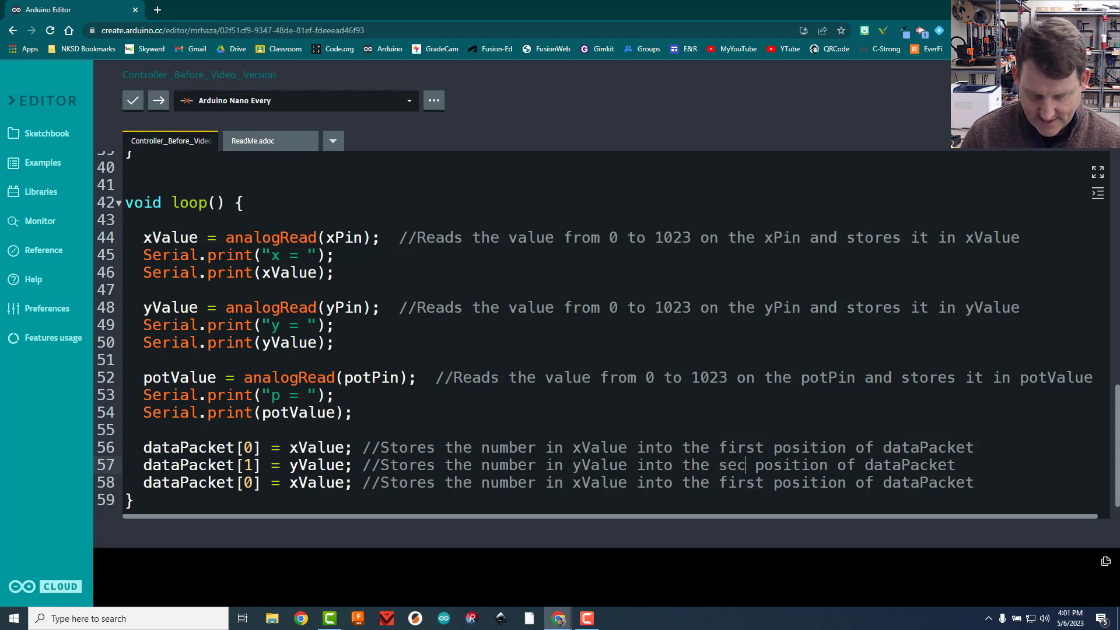
type("ond")
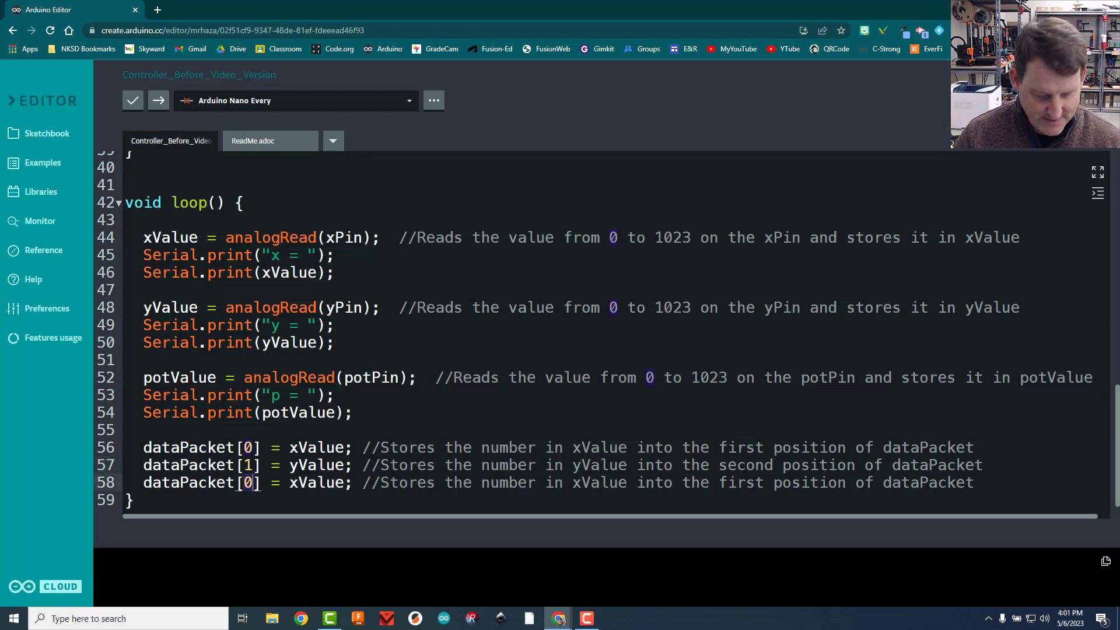
type("2")
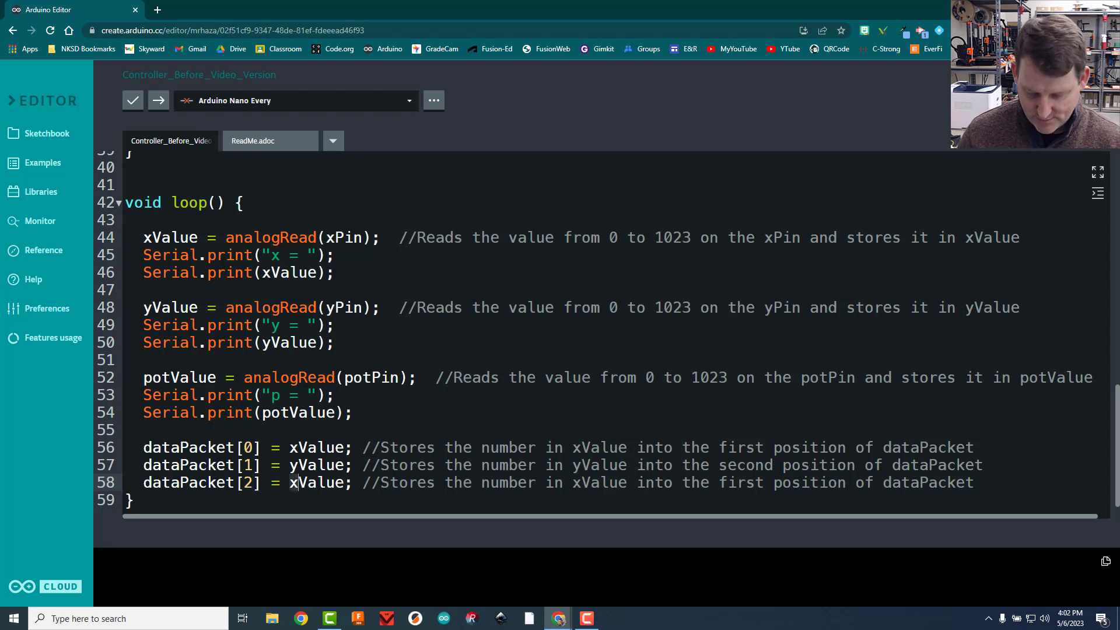
type("potValue")
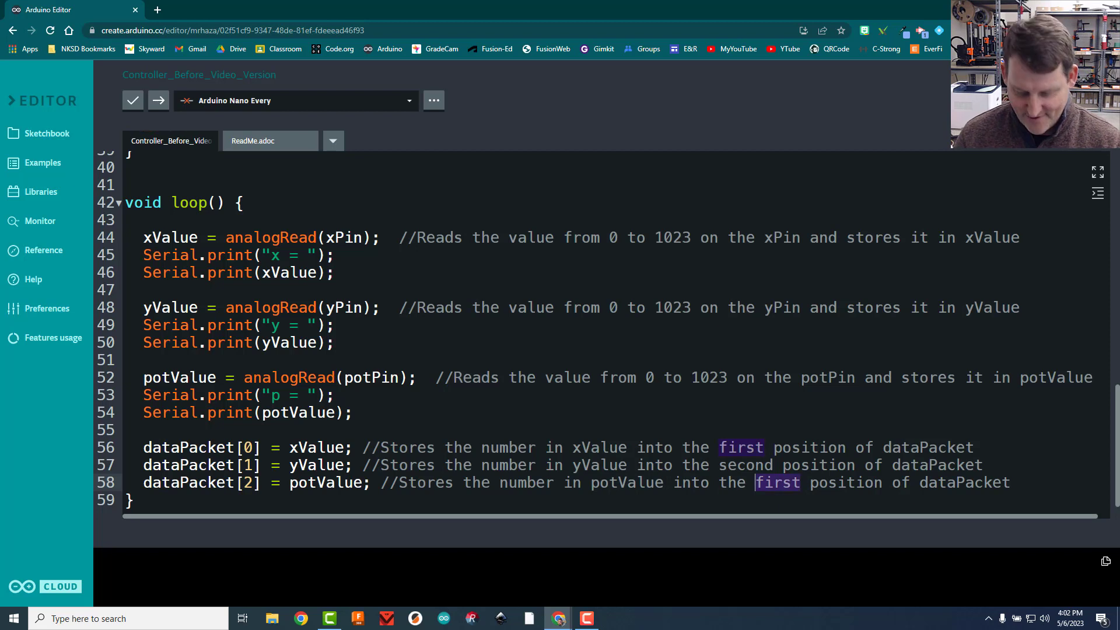
type("third")
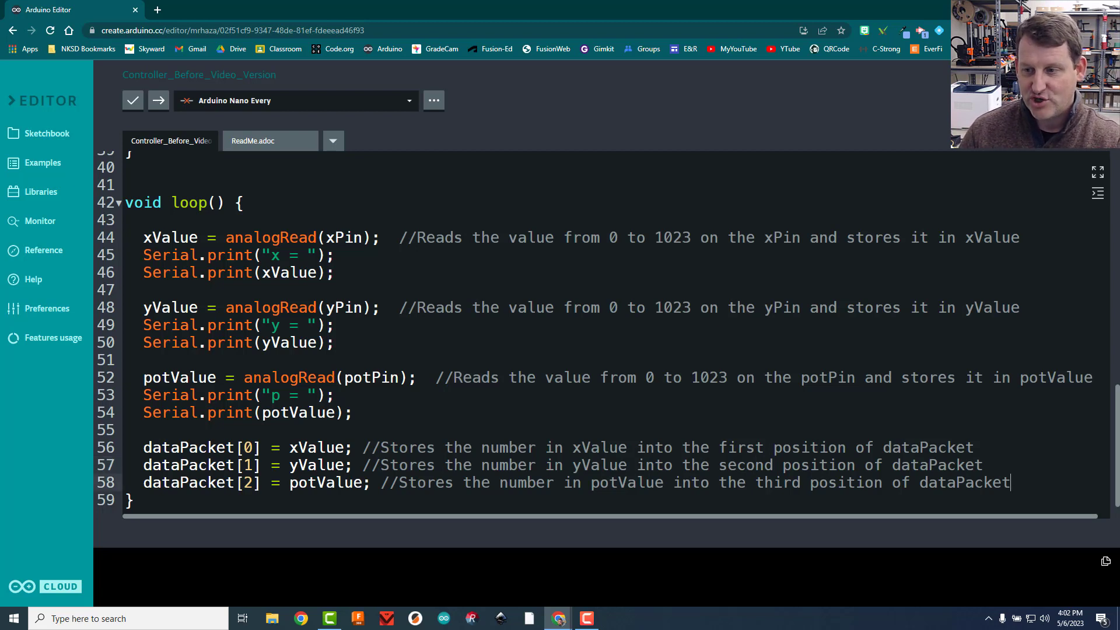
key("Enter")
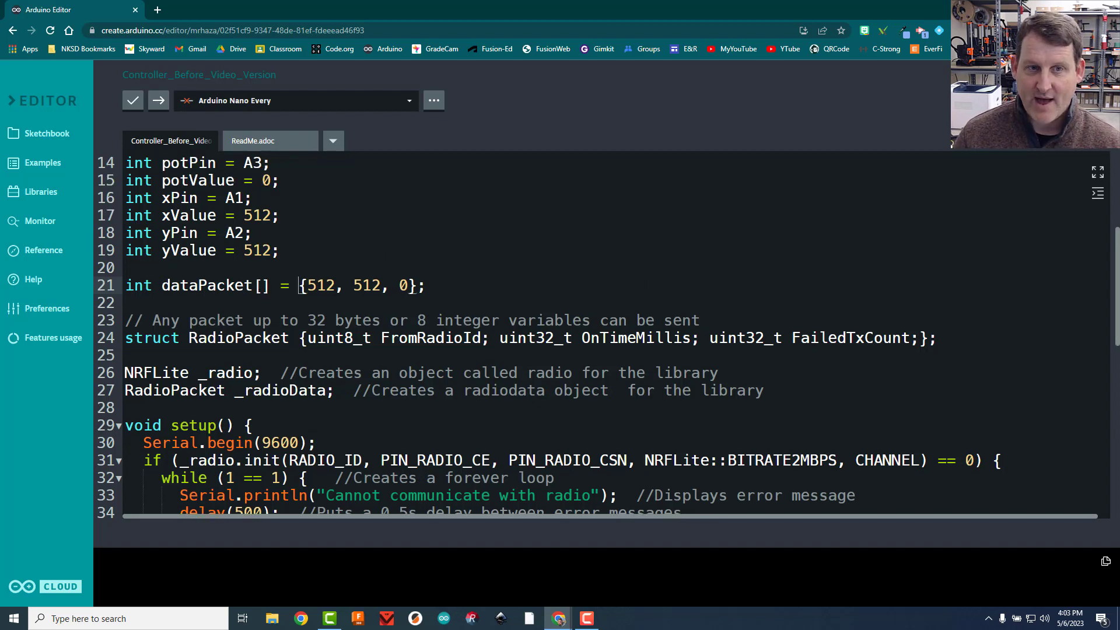
Paste two Serial.print lines after the assignments, relabelling the first as " {" and selecting potValue
scroll("down", 3)
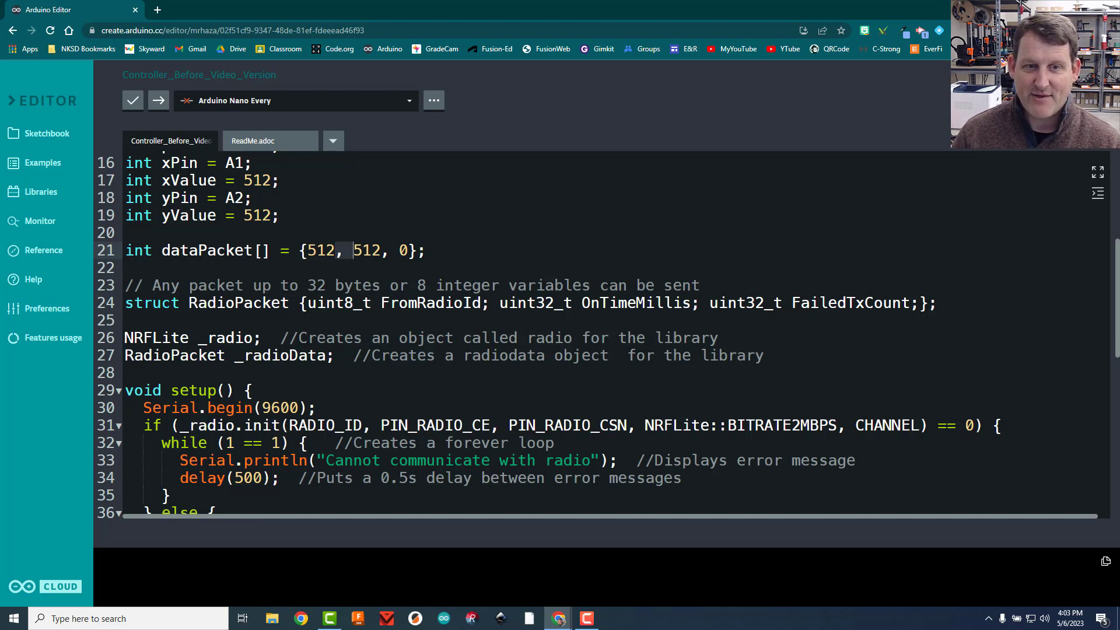
scroll("down", 3)
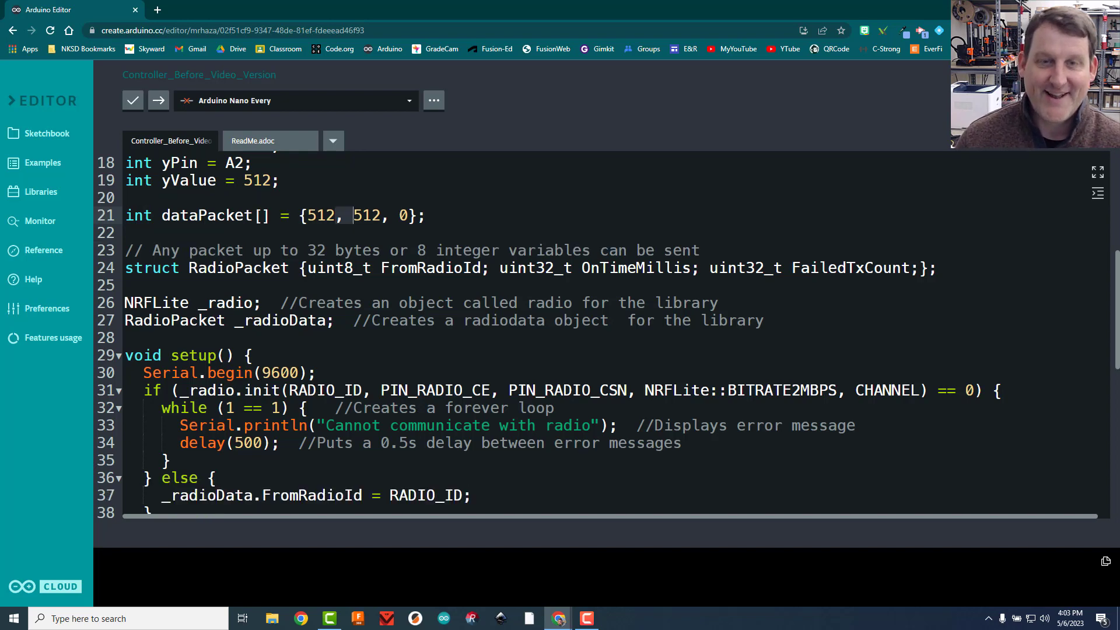
scroll("down", 3)
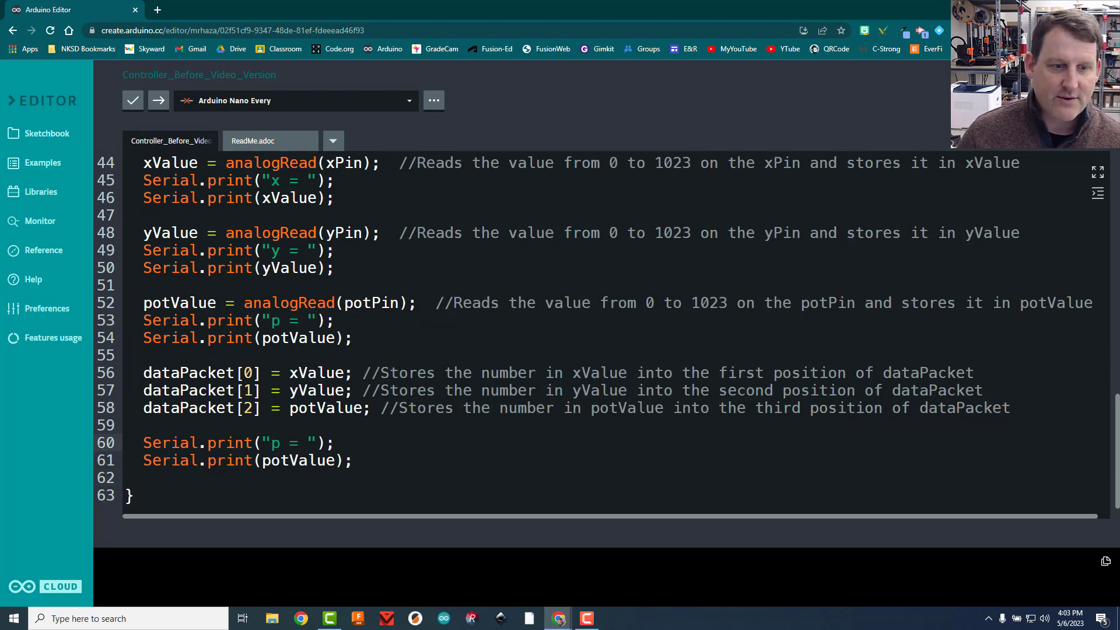
double_click(278, 443)
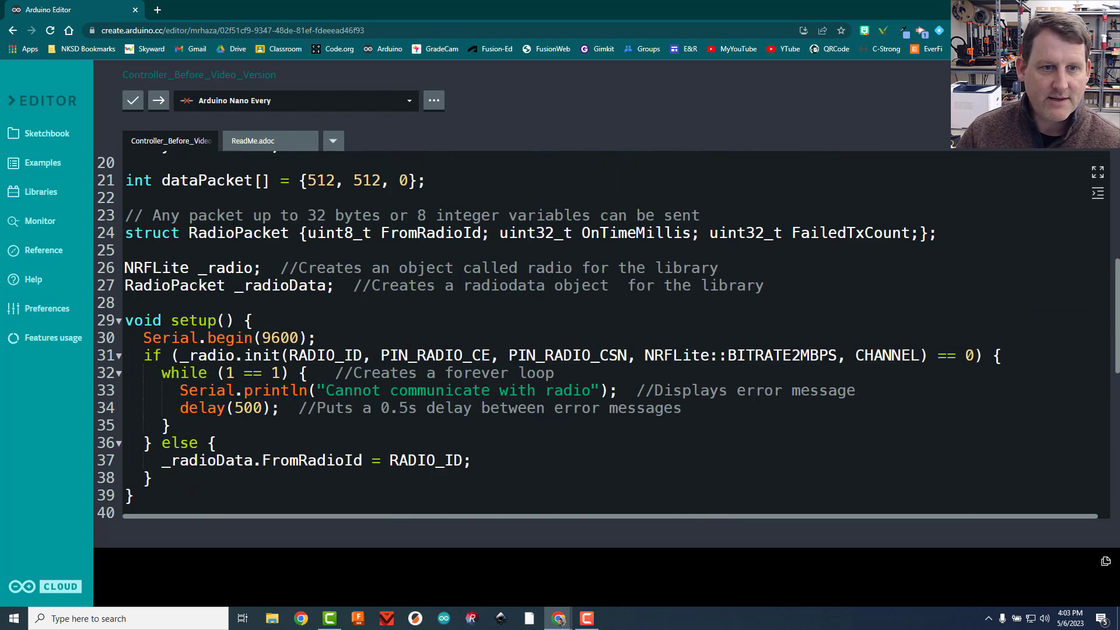
scroll("down", 3)
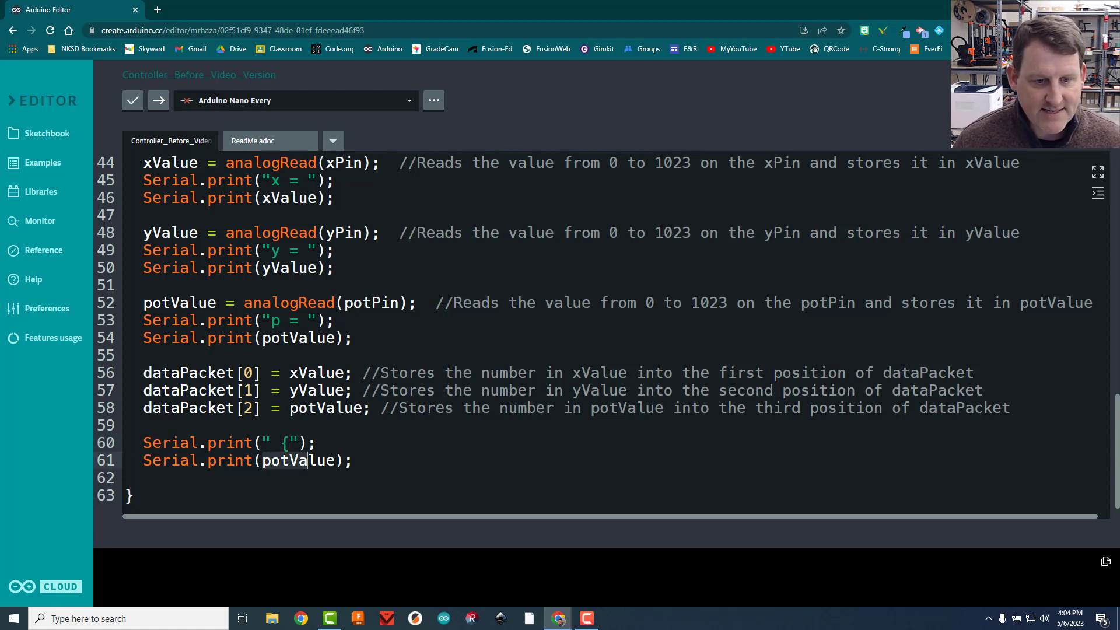
double_click(296, 460)
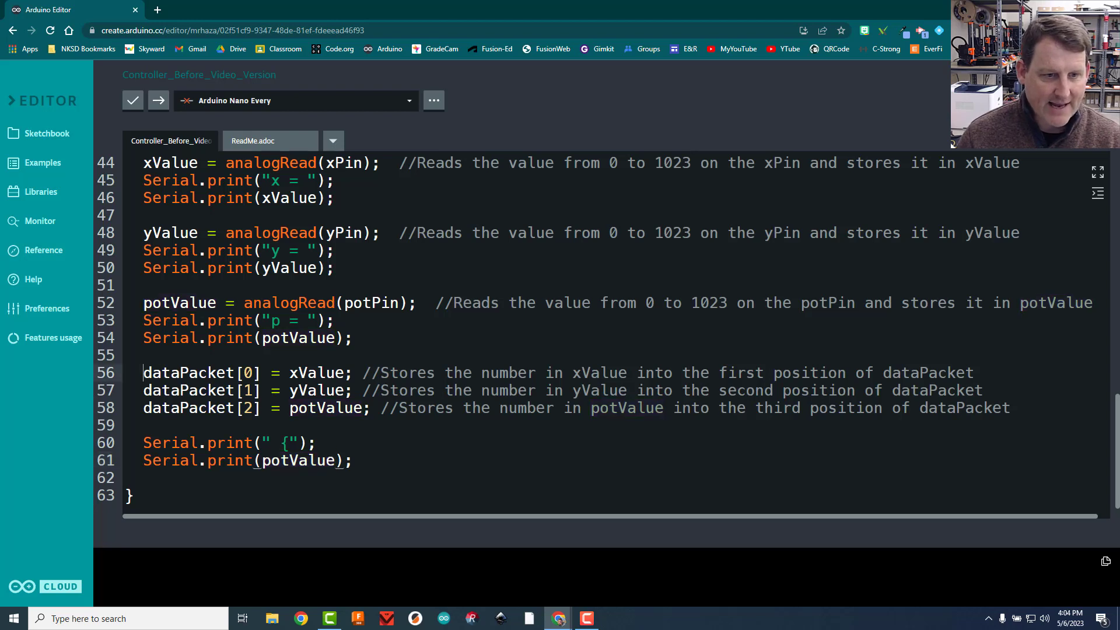
double_click(198, 373)
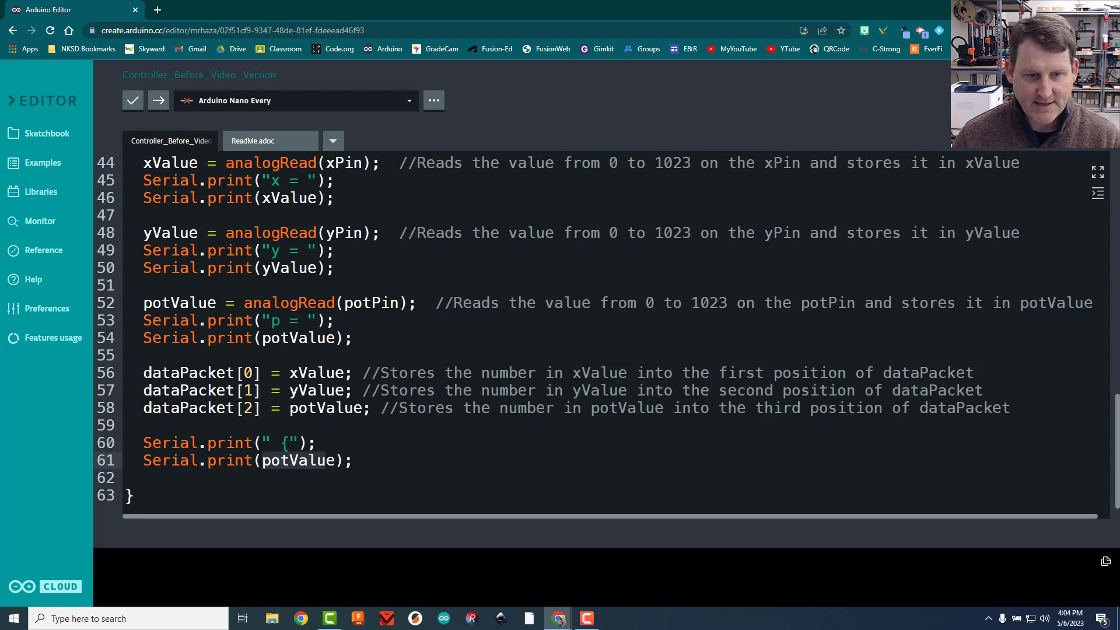
Print dataPacket[0], [1] and [2] with ", " separators and a closing "}"
type("dataPacket[0]")
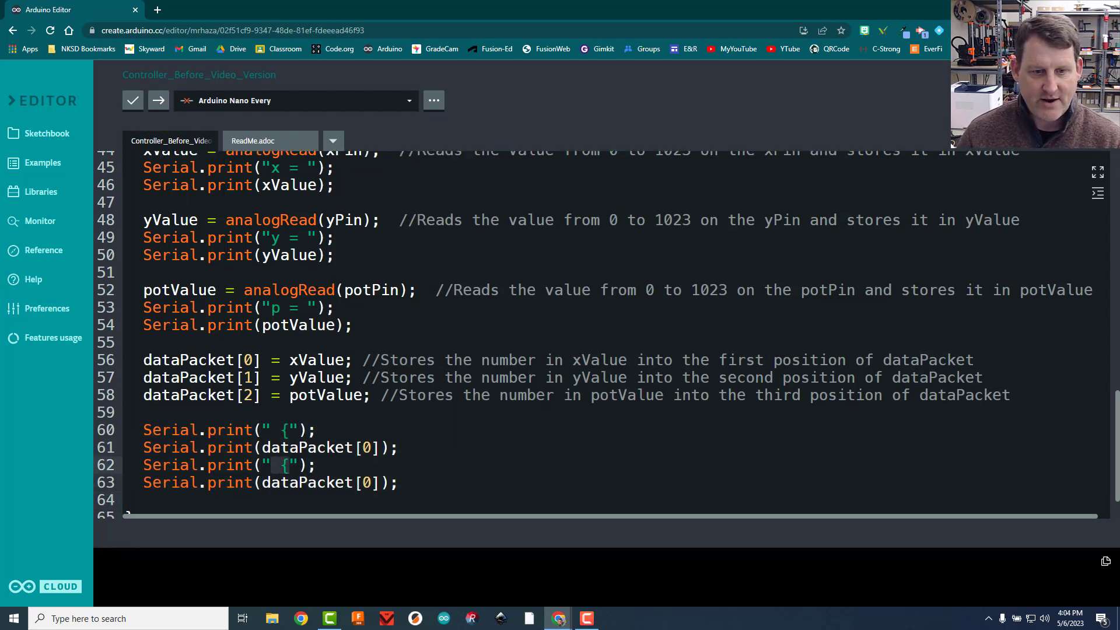
type(",")
left_click(270, 481)
type("1")
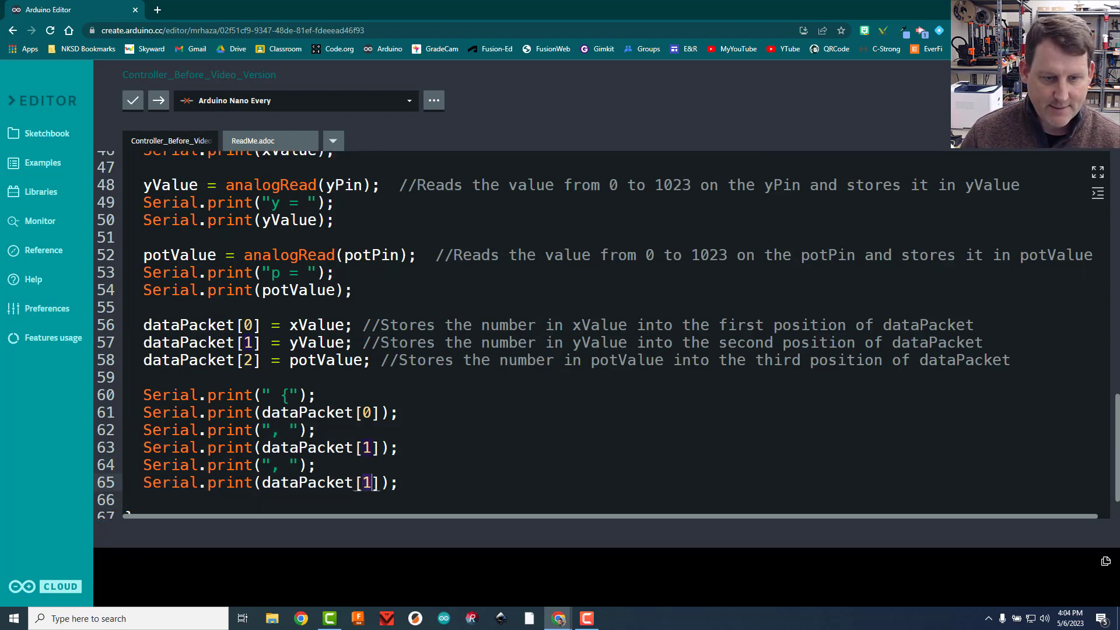
type("2")
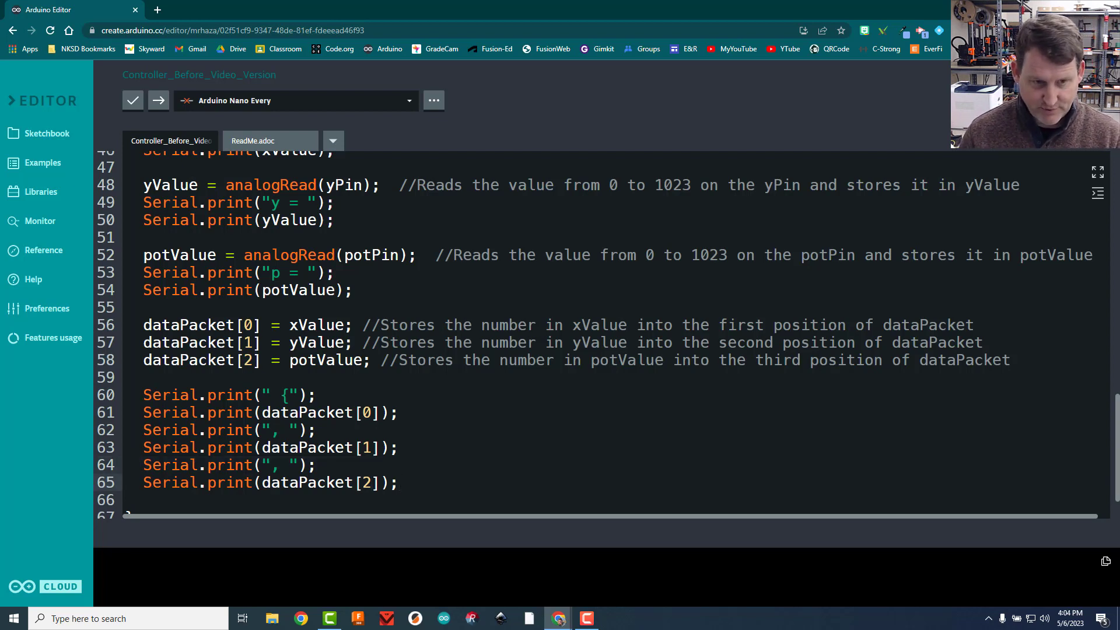
type("Serial.print(\", \");")
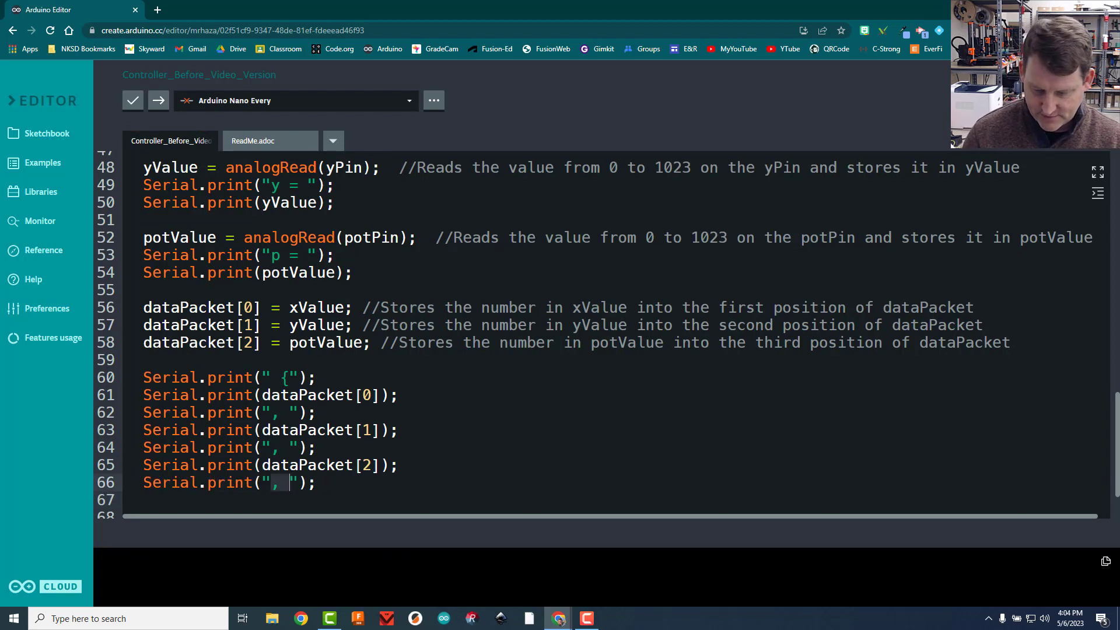
type("}")
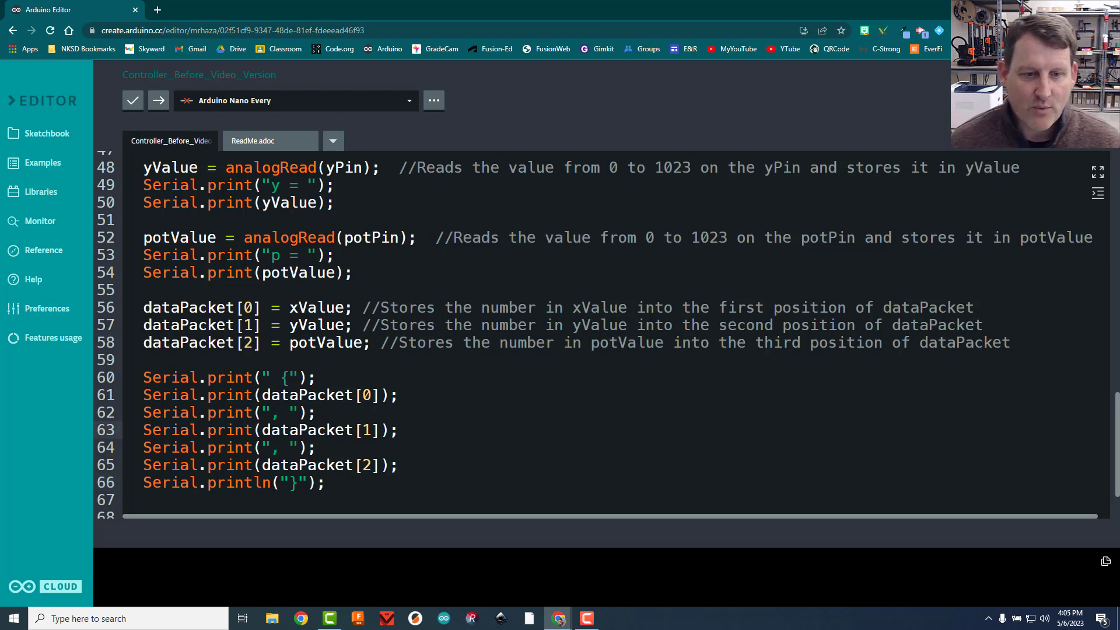
Make the closing-brace print a Serial.println and leave blank lines after it in loop()
left_click(400, 429)
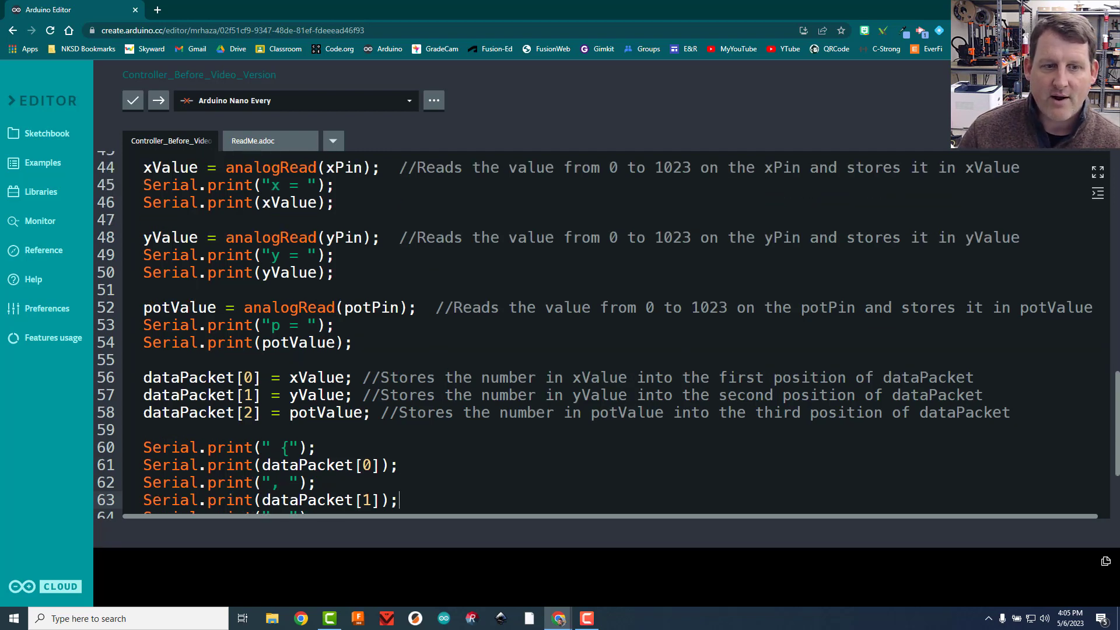
scroll("down", 3)
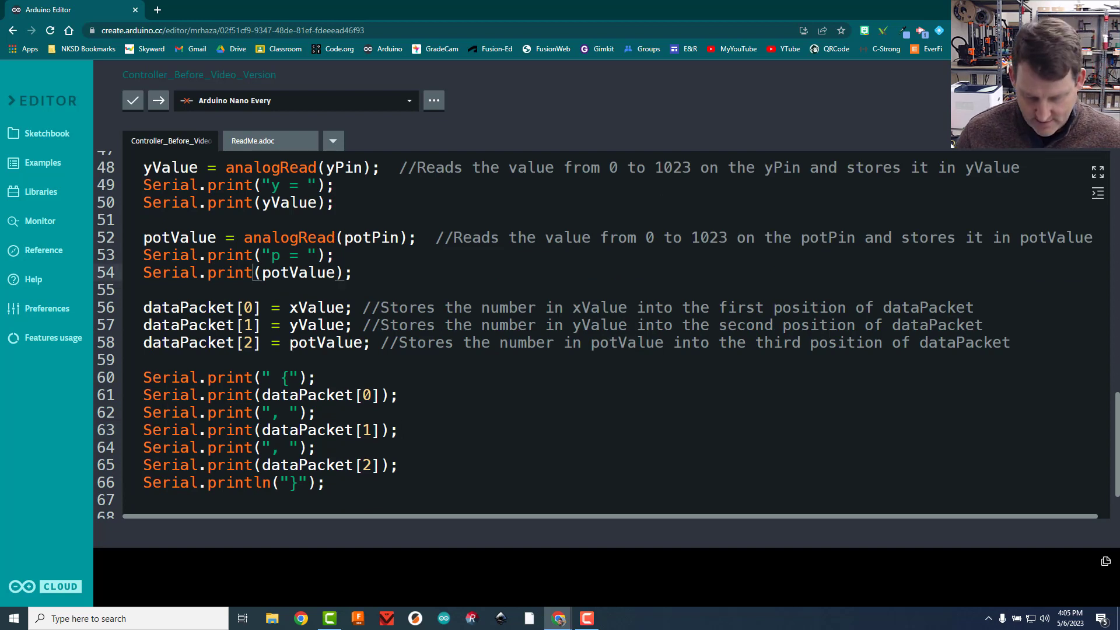
type("ln")
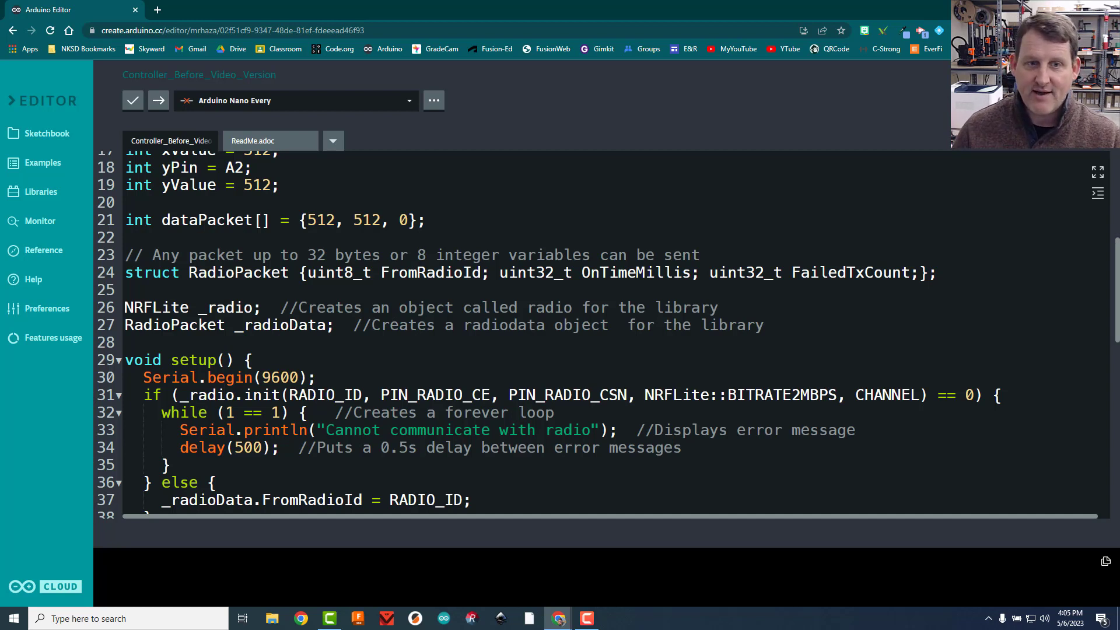
scroll("down", 3)
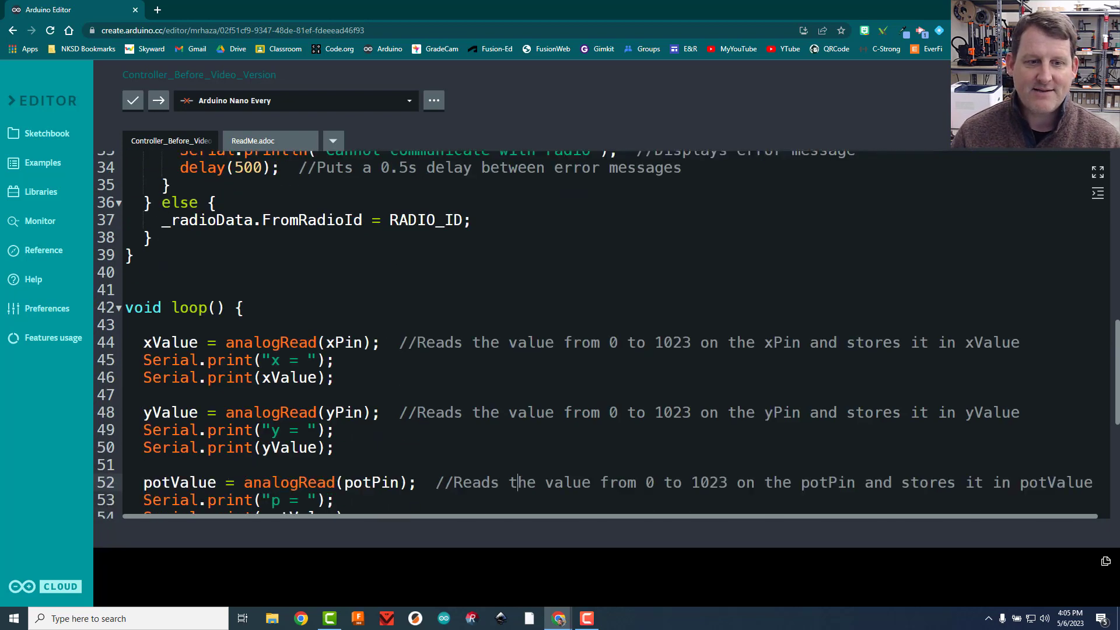
scroll("down", 3)
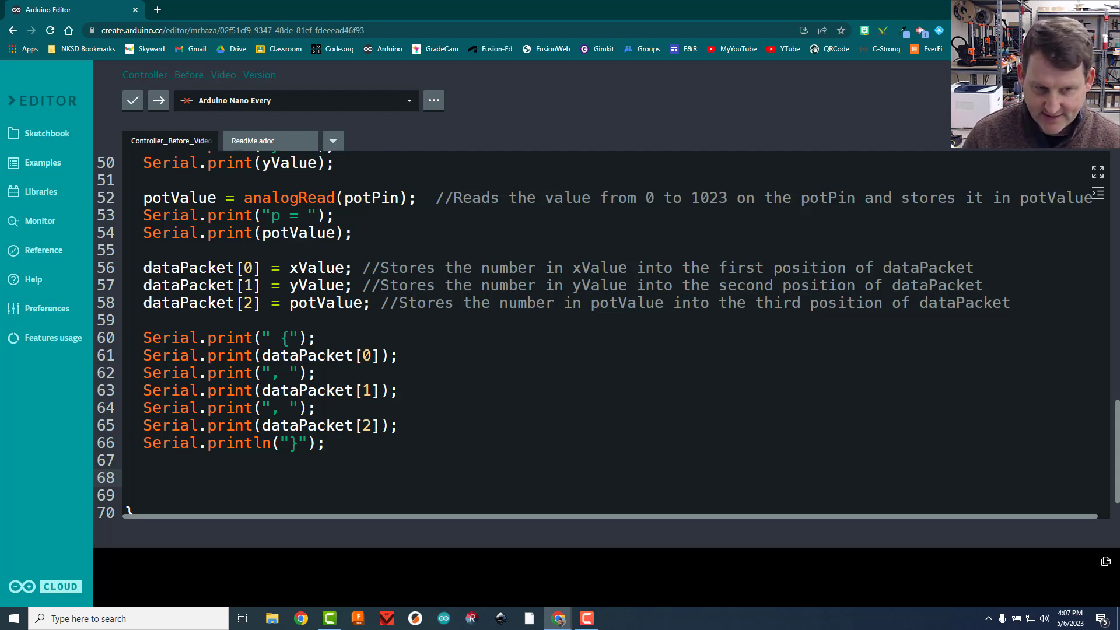
Start a _radio.send( call on line 68 with the destination argument
type("_ra")
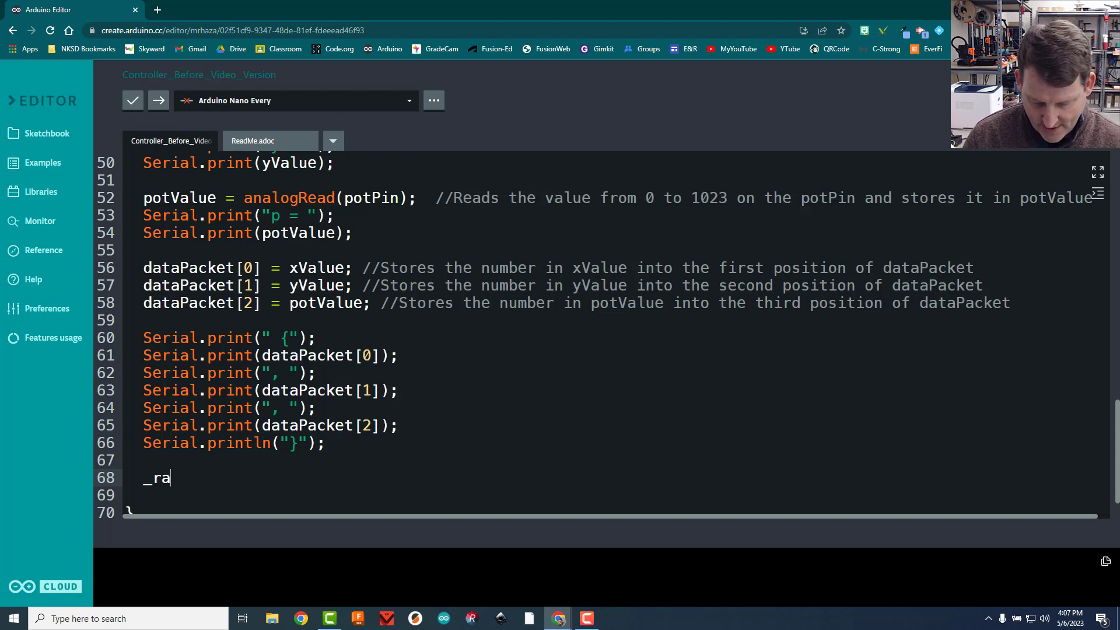
type("dio")
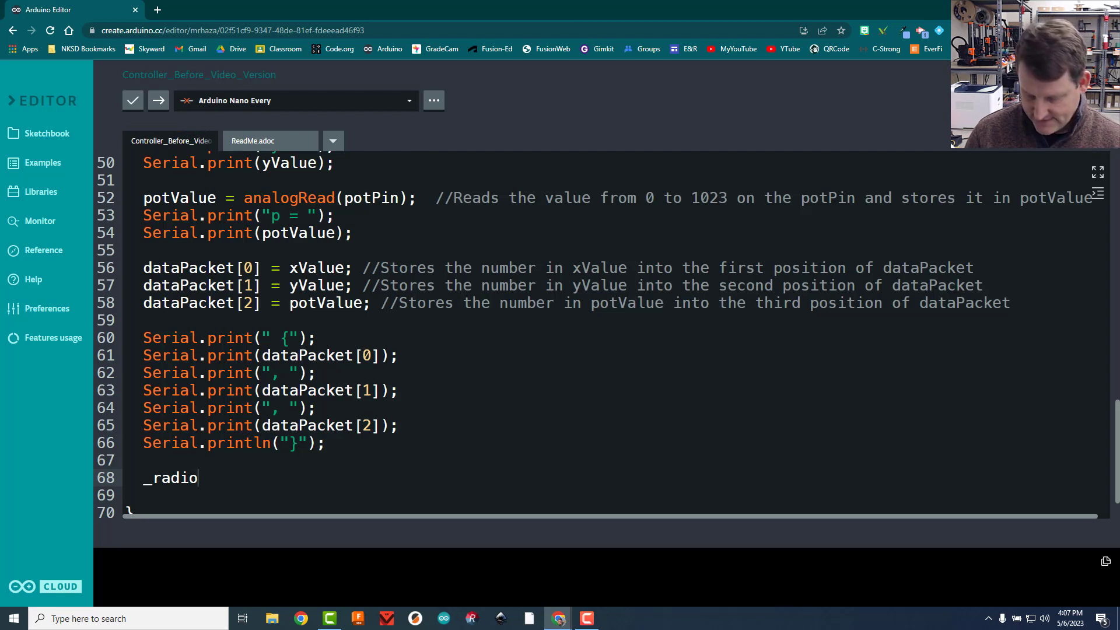
type(".send")
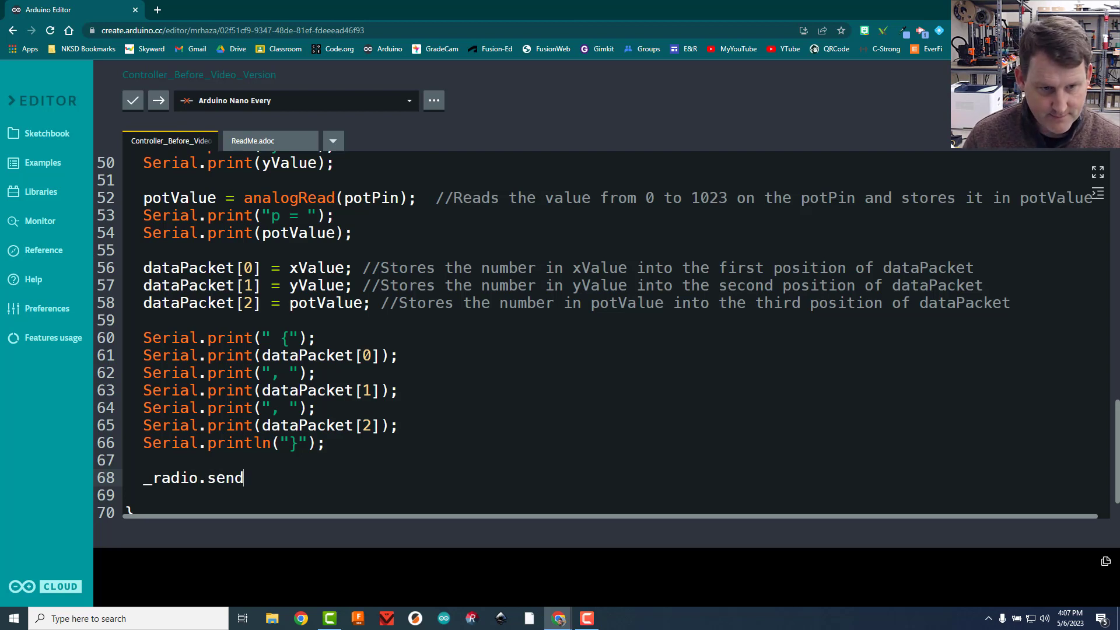
type("()")
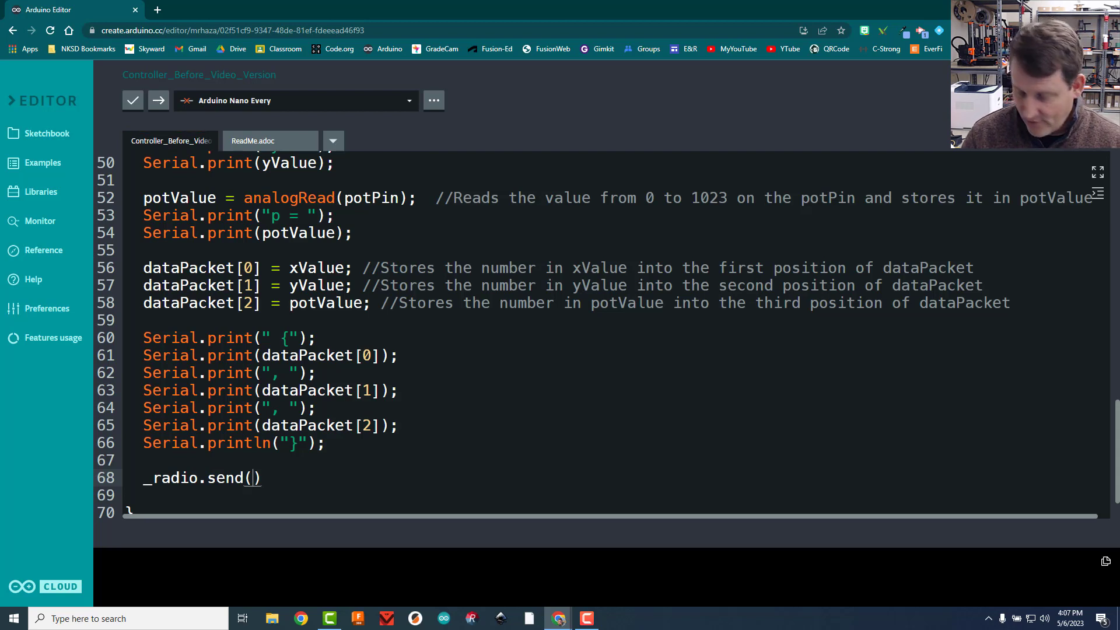
type("DE")
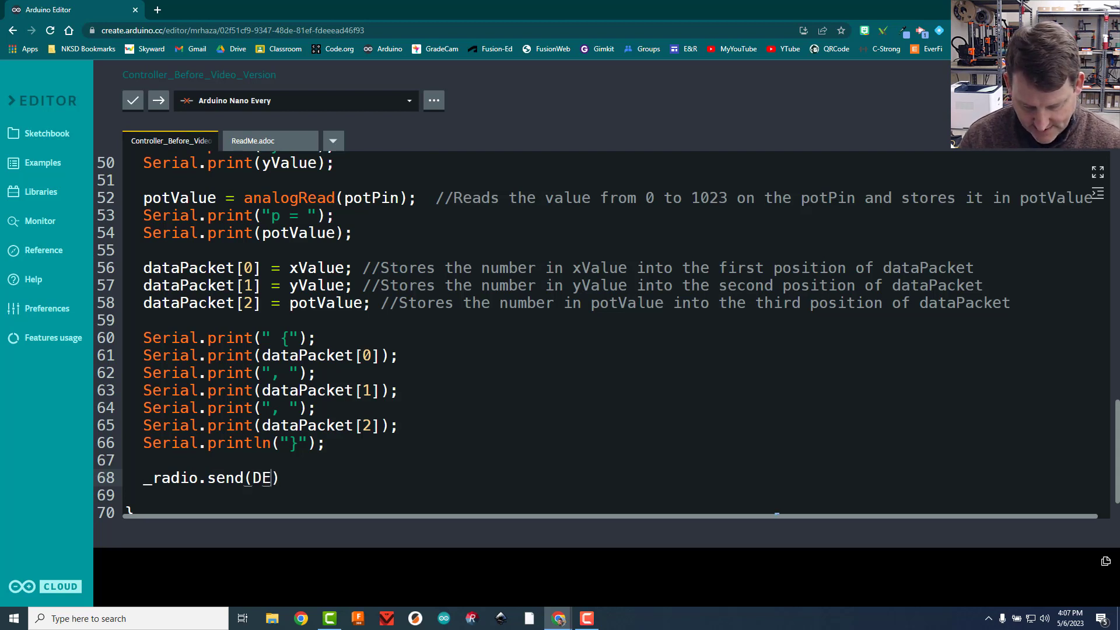
type("STINATION")
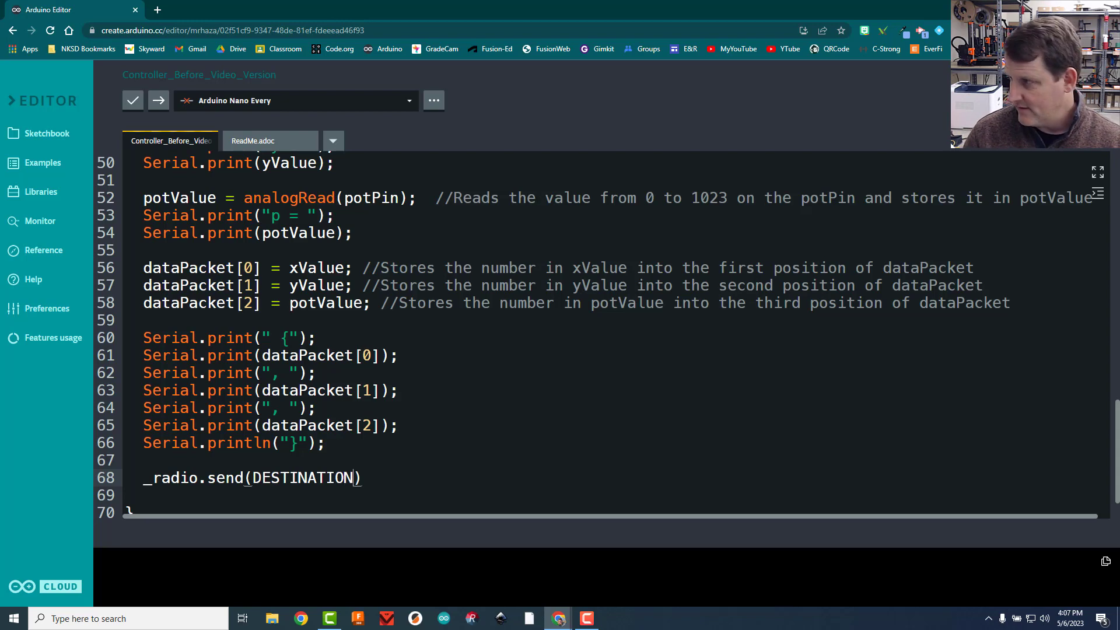
key("Backspace")
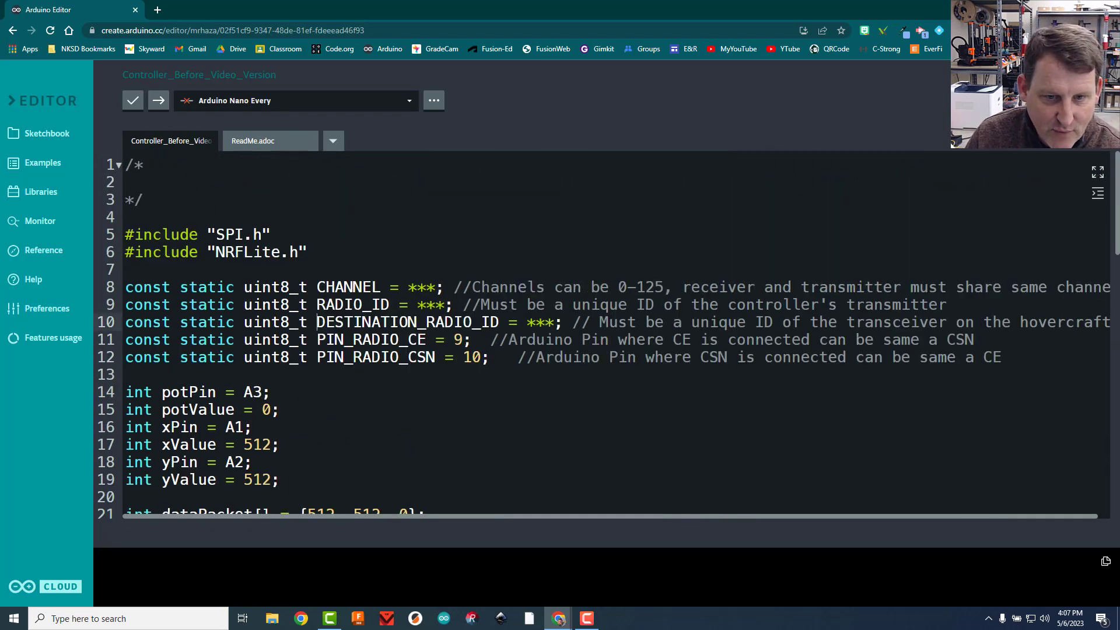
Copy DESTINATION_RADIO_ID from the constants into the call and begin the & data argument
double_click(406, 322)
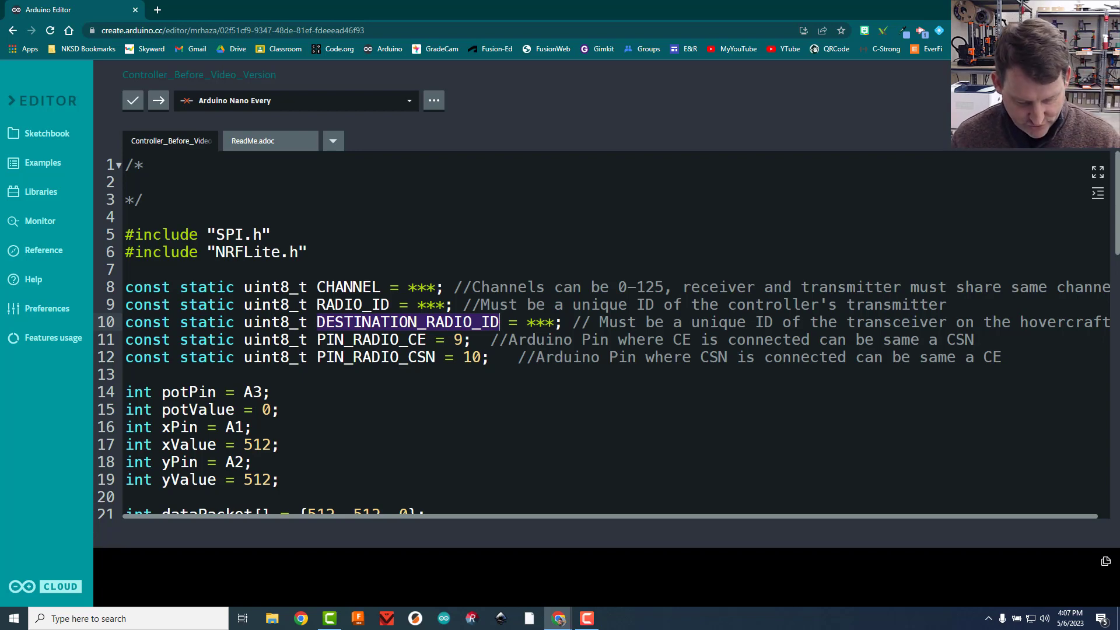
scroll("down", 3)
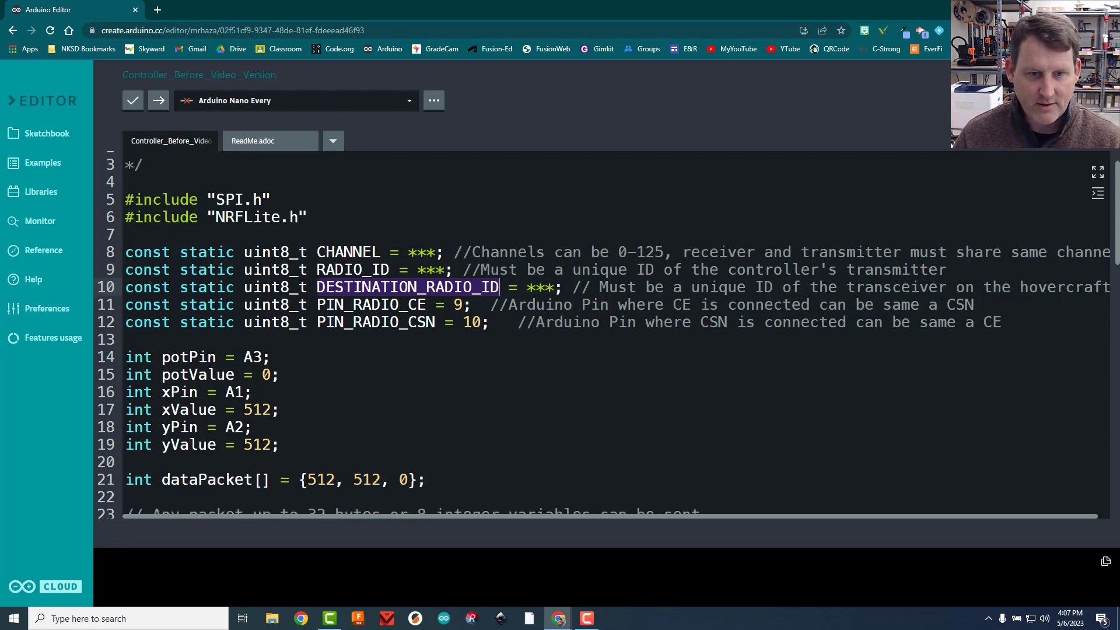
scroll("down", 3)
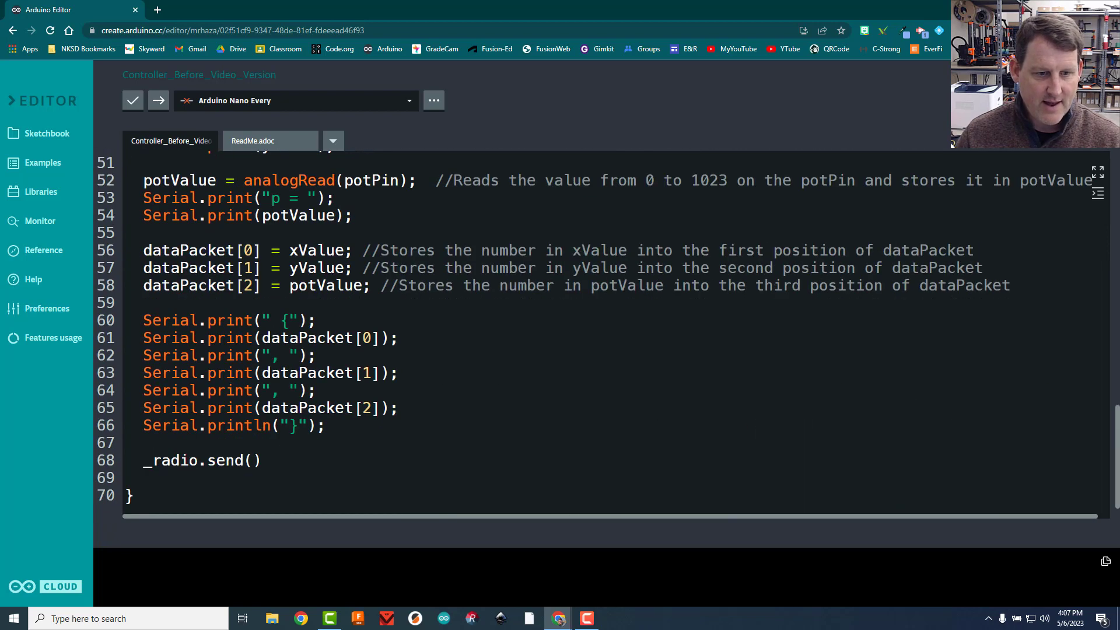
type("DESTINATION_RADIO_ID,")
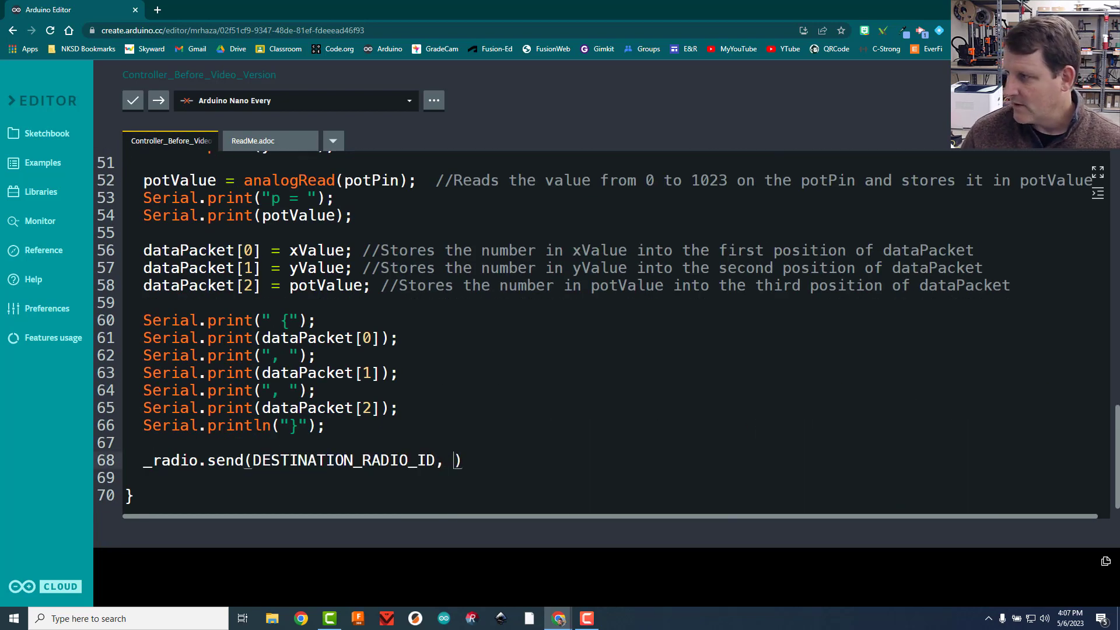
type("&")
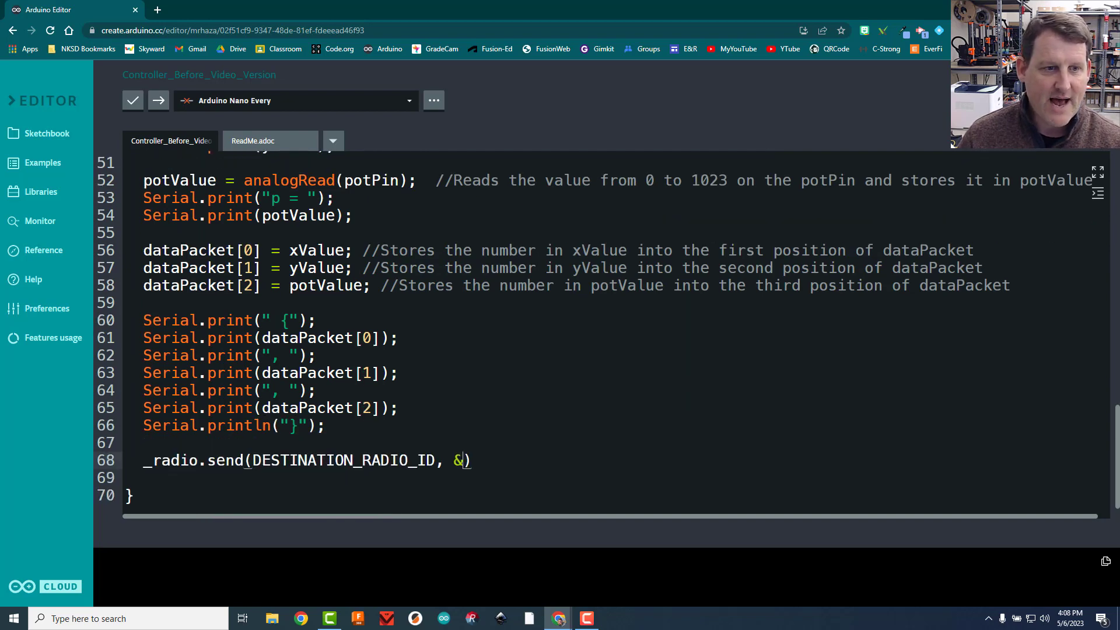
Pass &dataPacket[] and sizeof(dataPacket[]) as the send call's data and length arguments
double_click(187, 250)
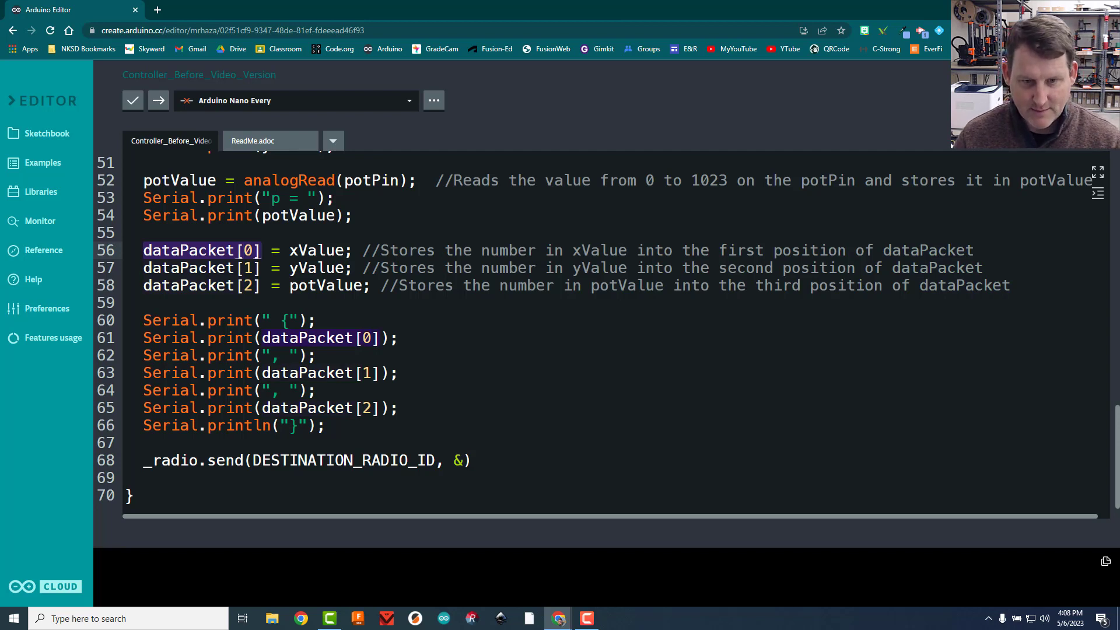
type("dataPacket[0]")
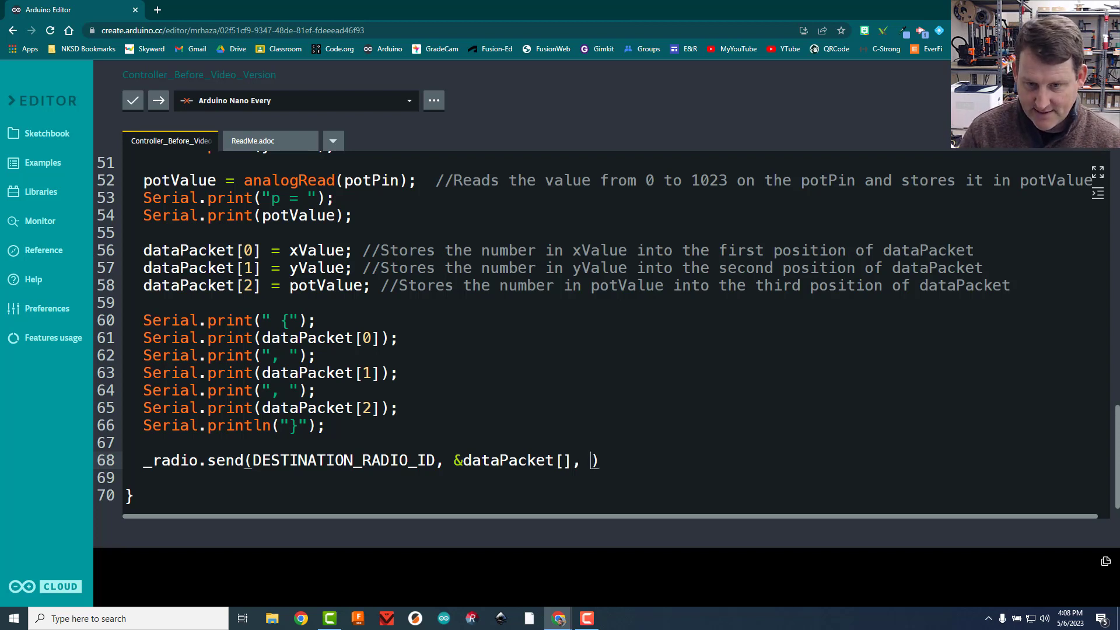
type("s")
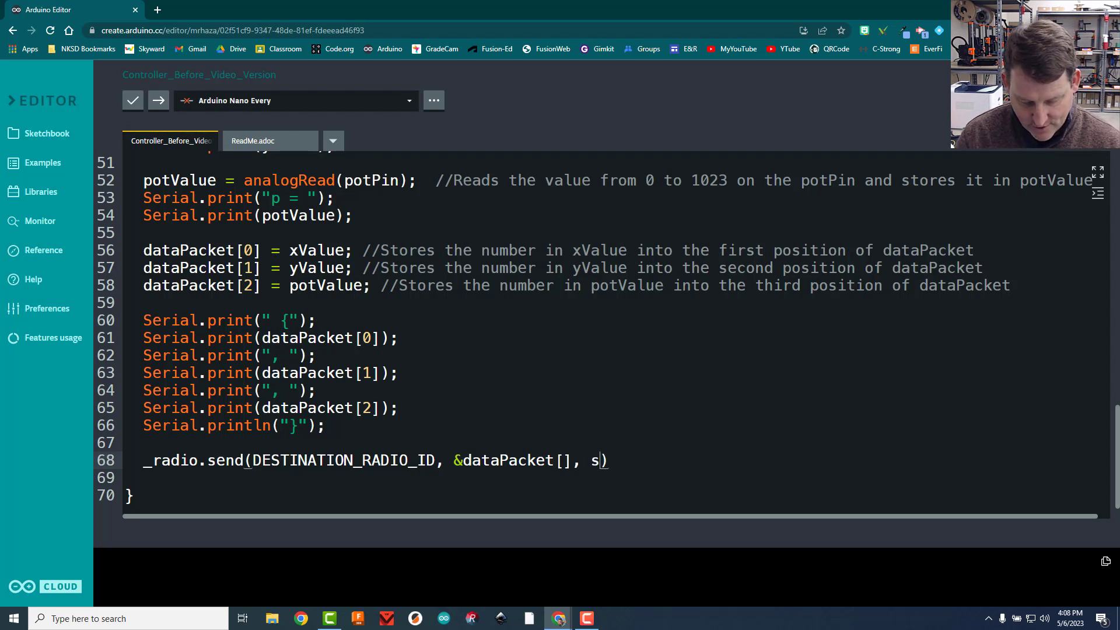
type("izeof")
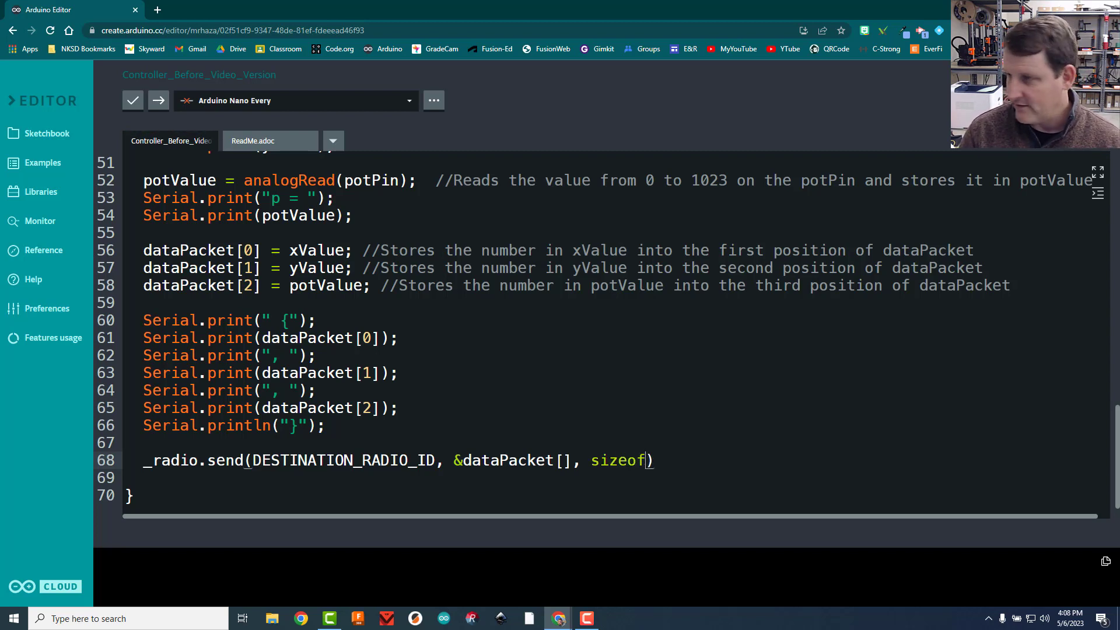
type("(")
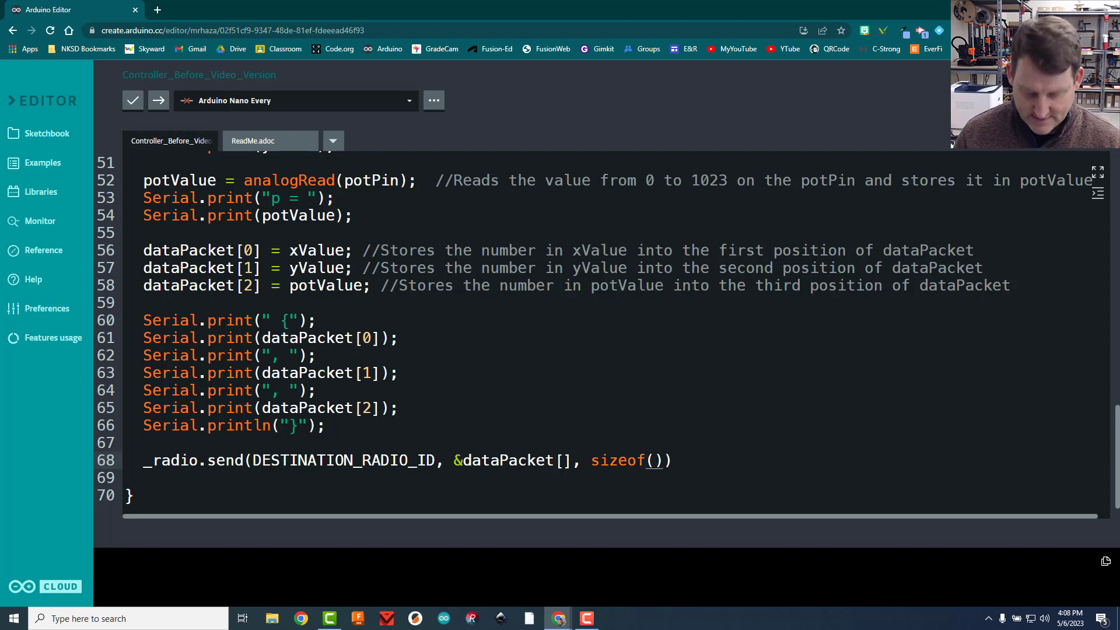
type("dataPacket[0]")
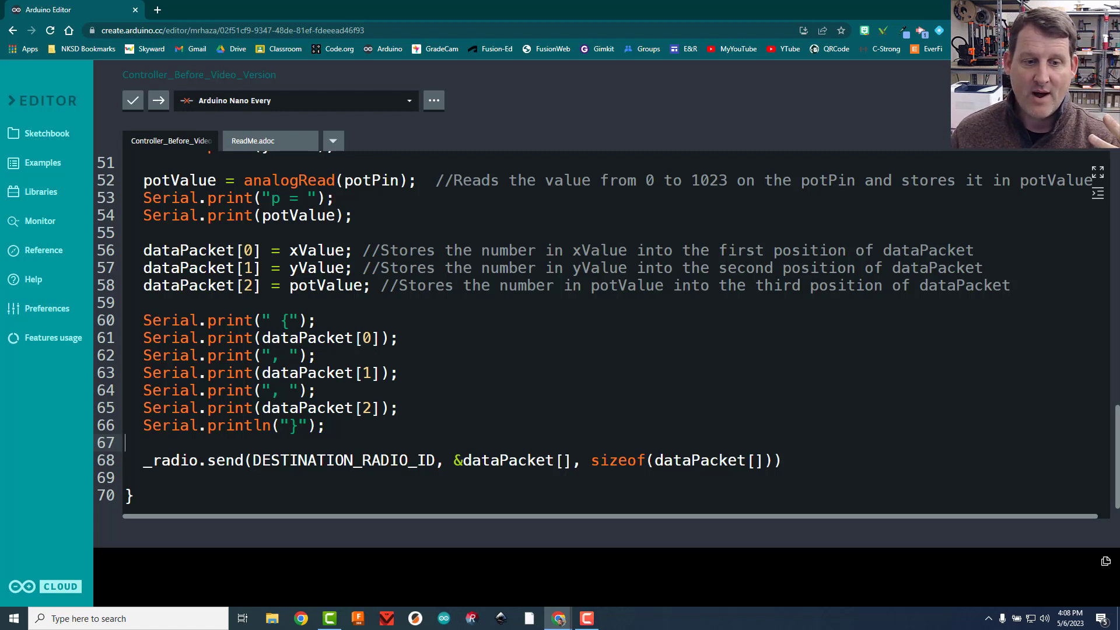
double_click(343, 460)
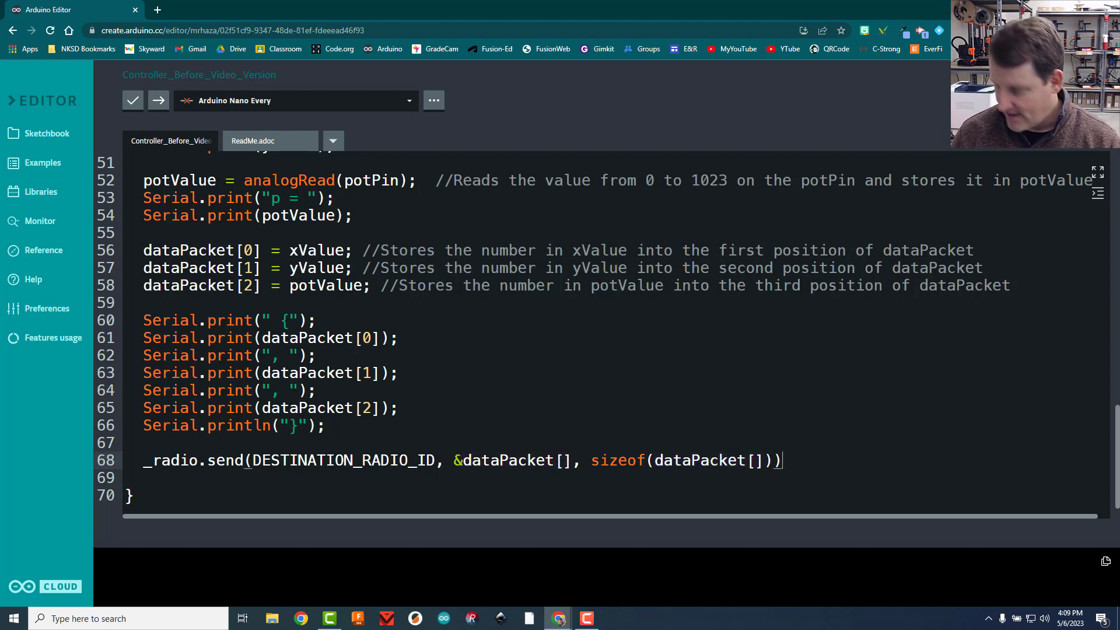
Terminate the send with a semicolon and comment //Sends the dataPacket array to the hovercraft
type(";")
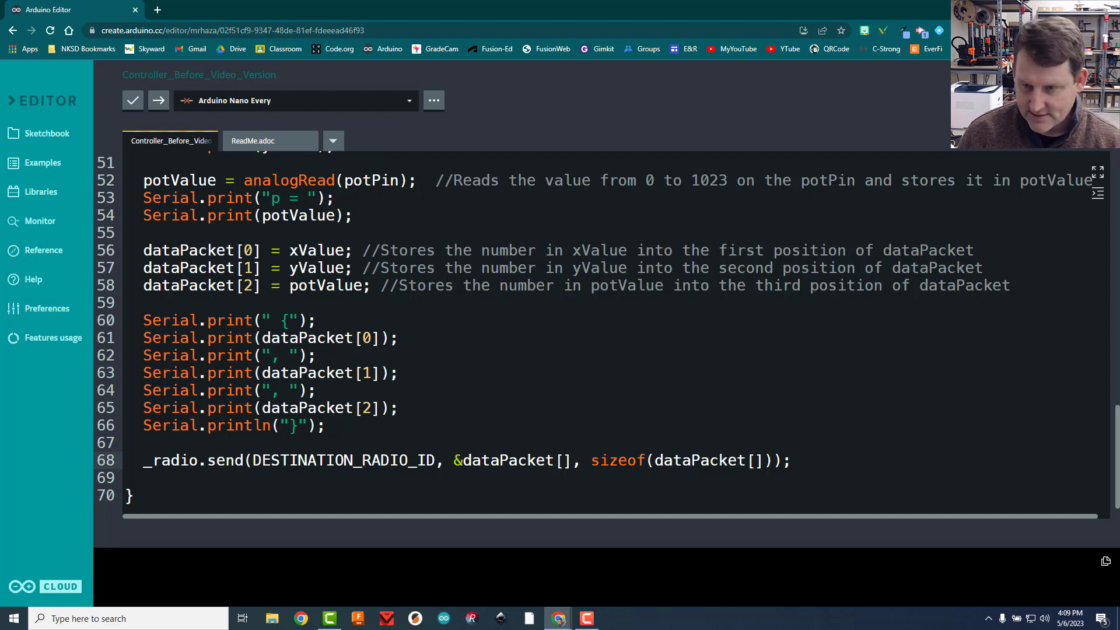
type("//Sends")
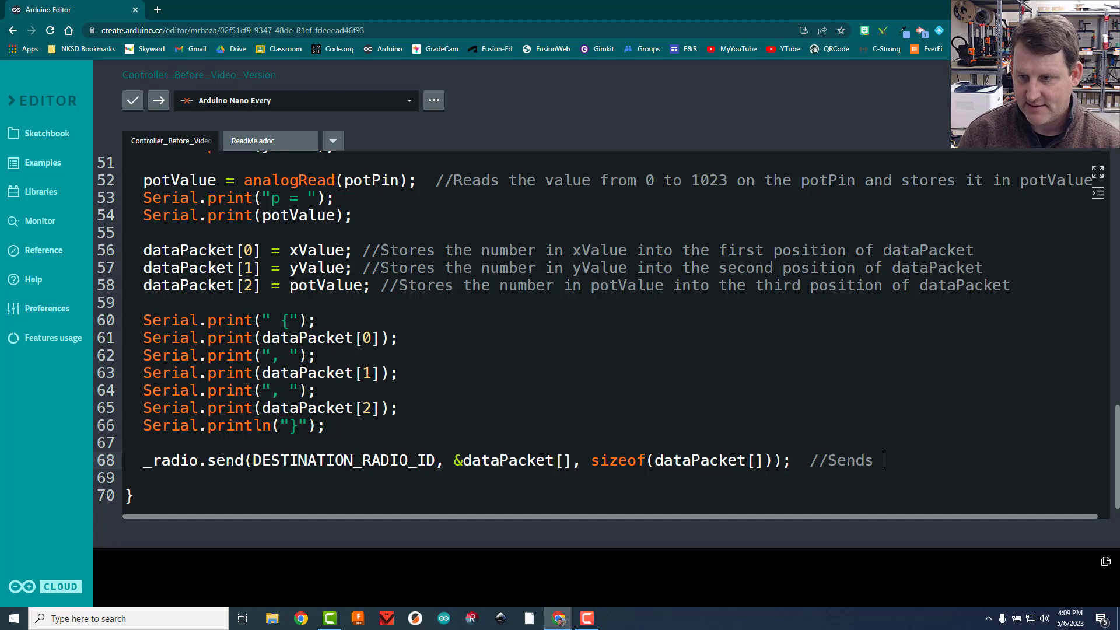
type("the")
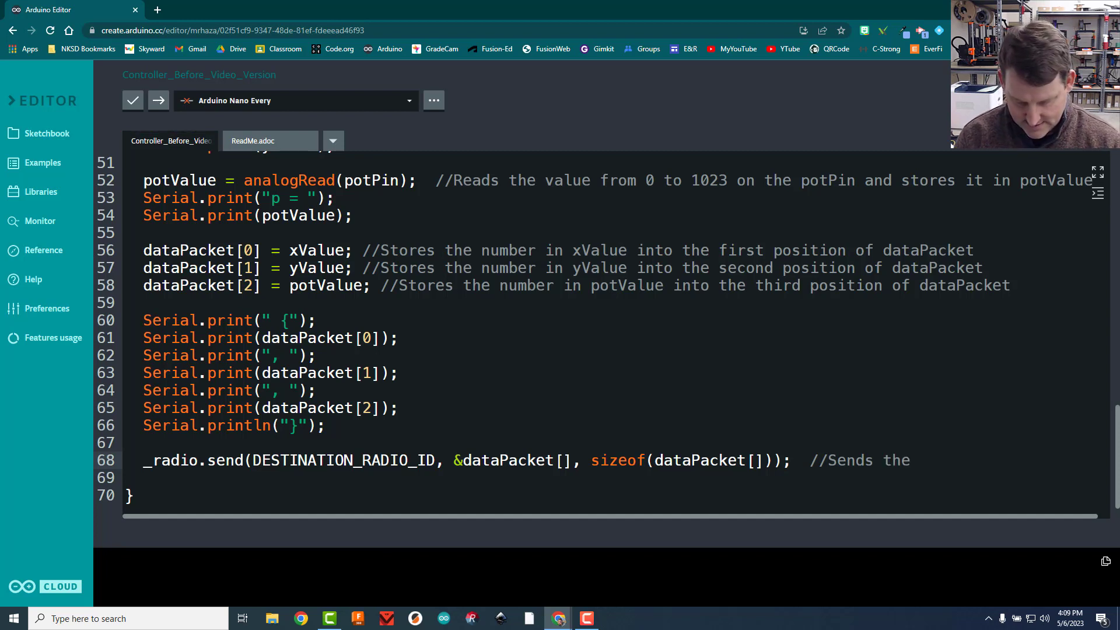
type("dataPacket")
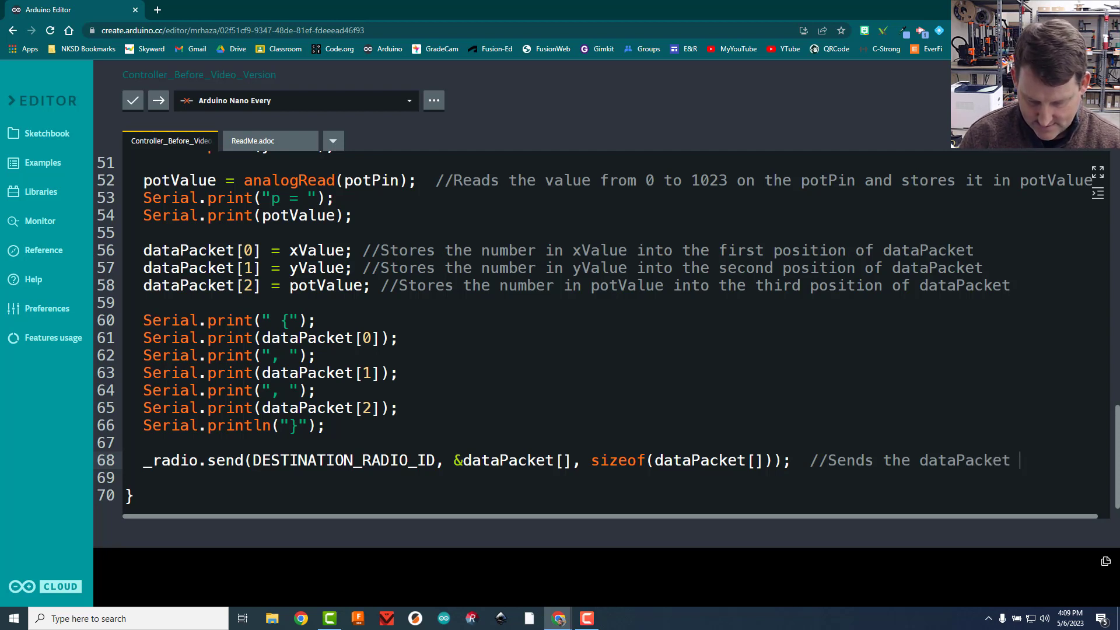
scroll("right", 3)
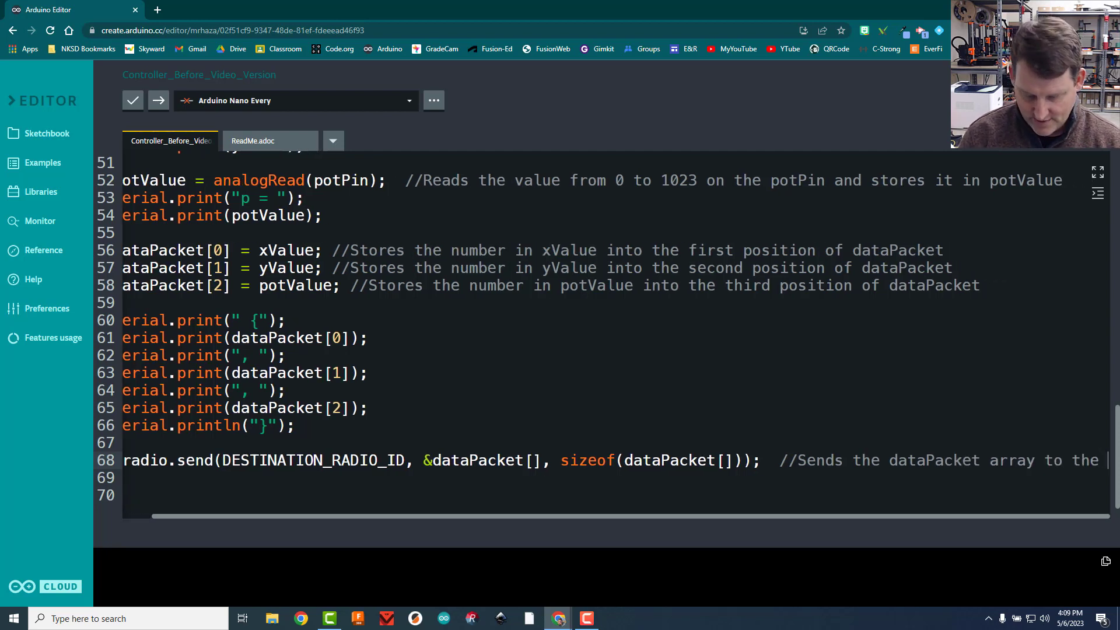
scroll("right", 3)
type(" hovercraft.")
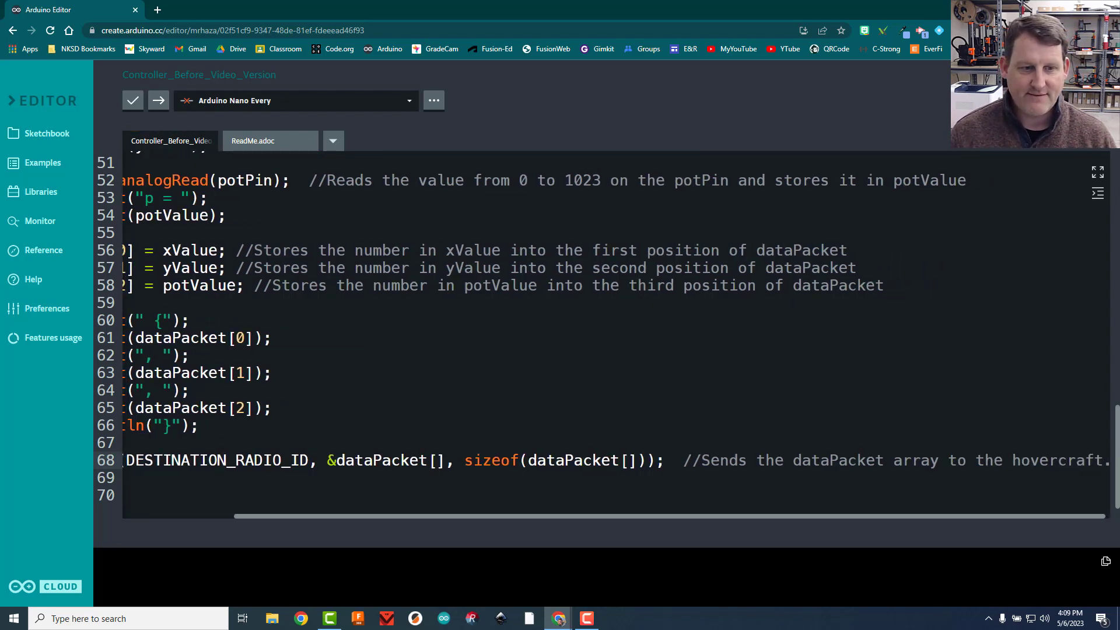
scroll("left", 3)
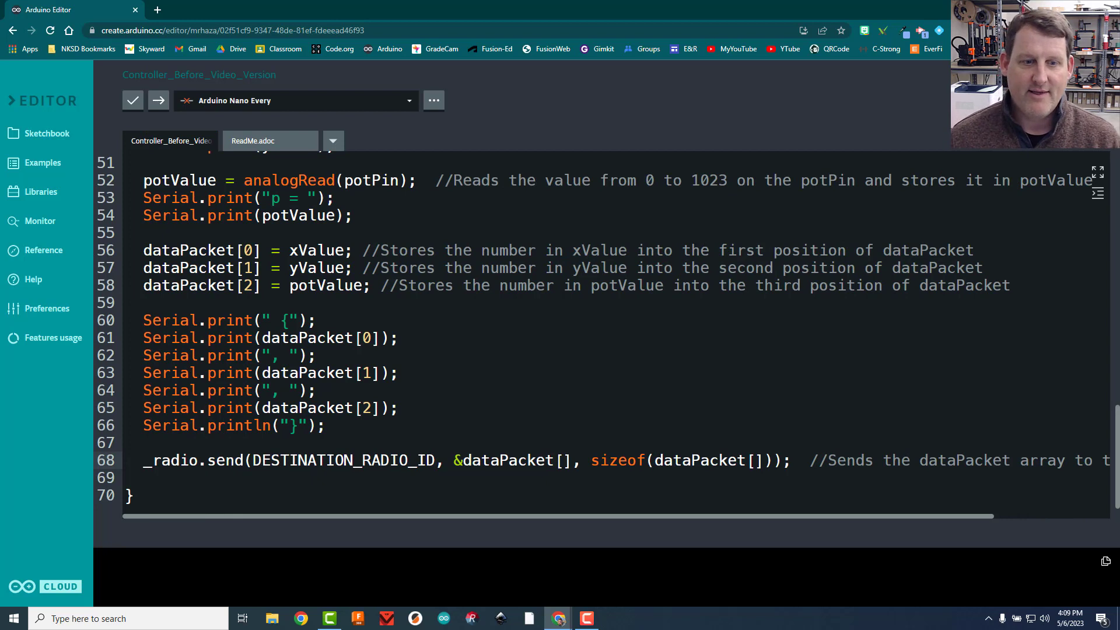